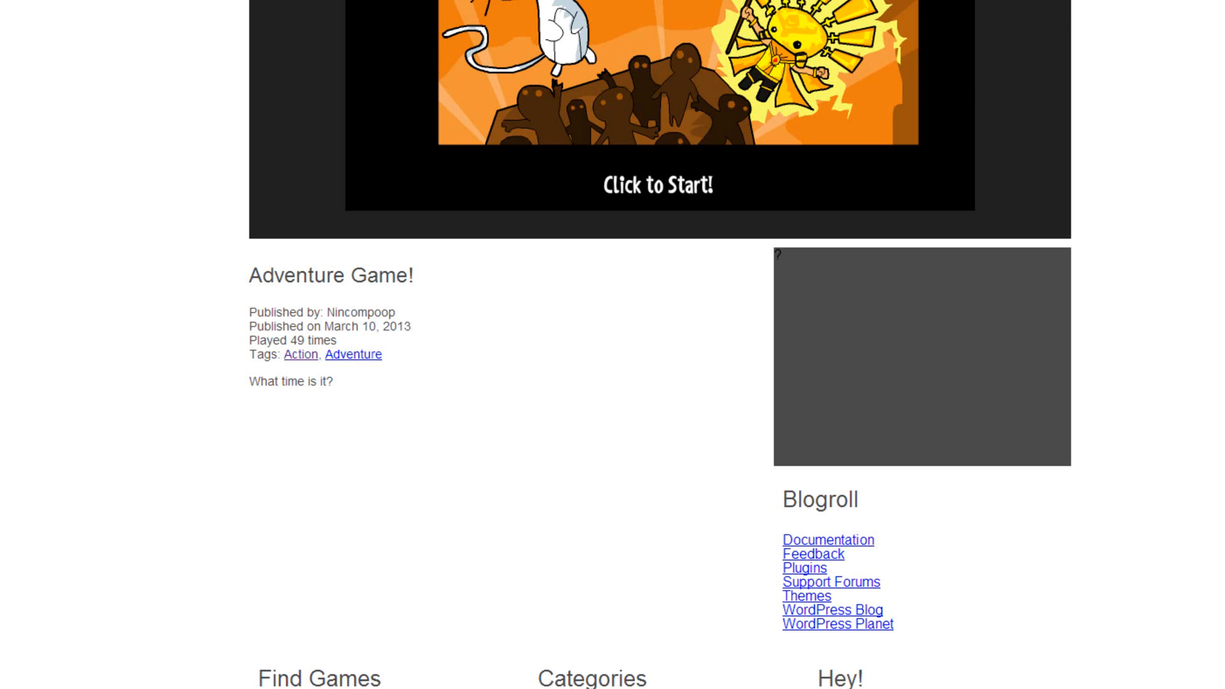
pyautogui.moveTo(796, 547)
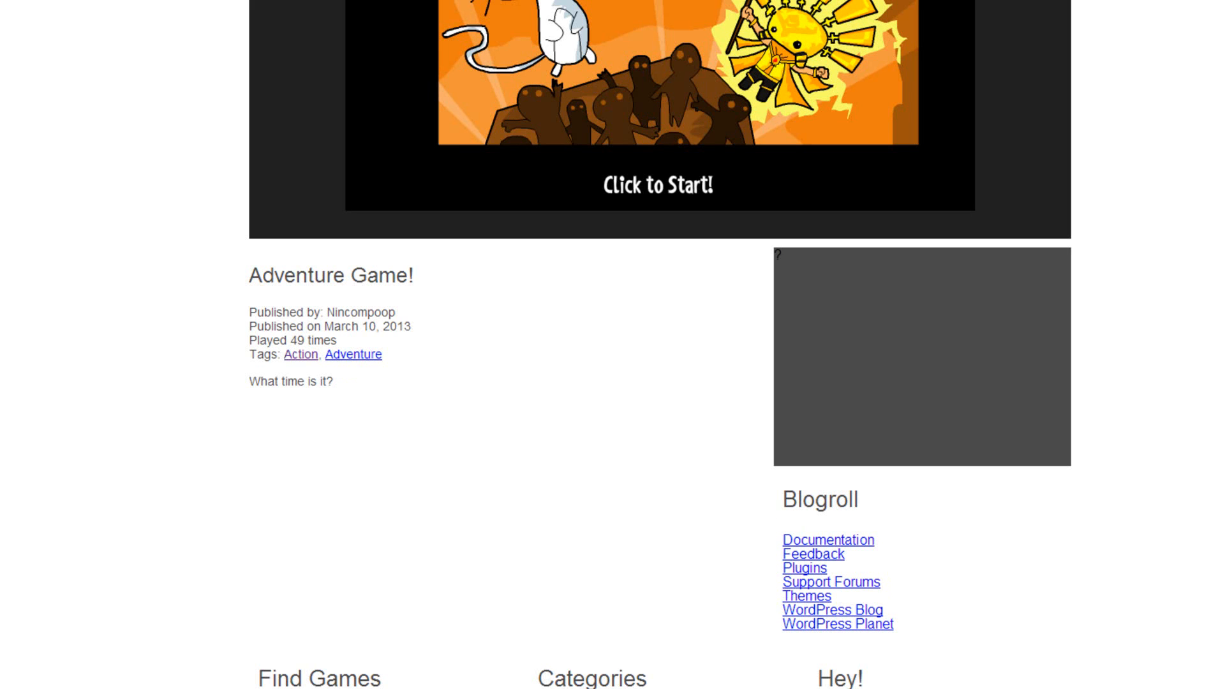
# Step: Go to the awfulmedia.com demos site and review its Recent Posts and Meta sidebar lists
pyautogui.click(578, 15)
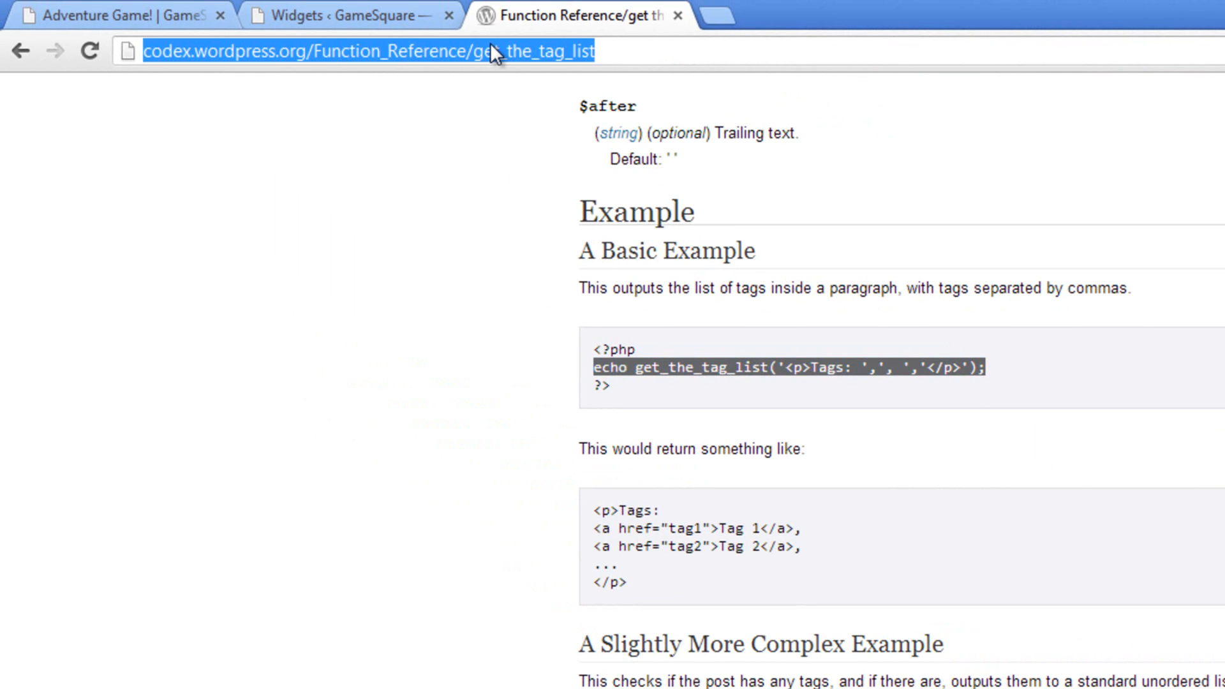
pyautogui.write('awfulmedia.com/dem')
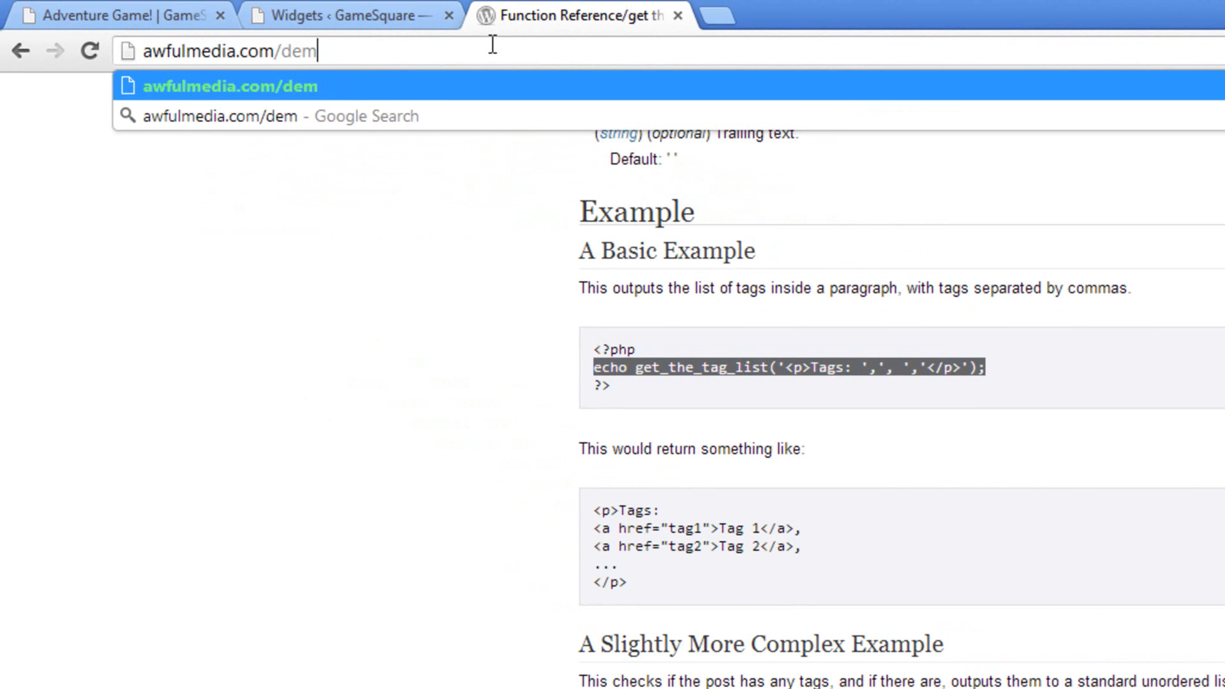
pyautogui.write('os/awfulmedia-version-2/')
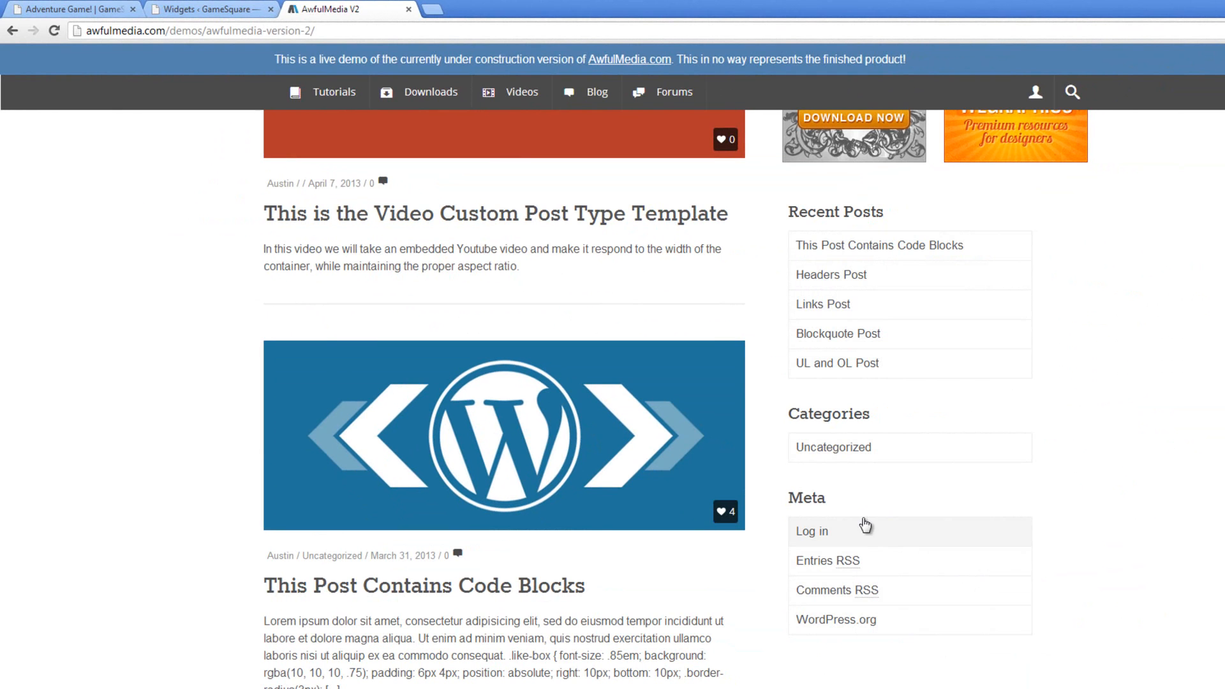
pyautogui.moveTo(859, 271)
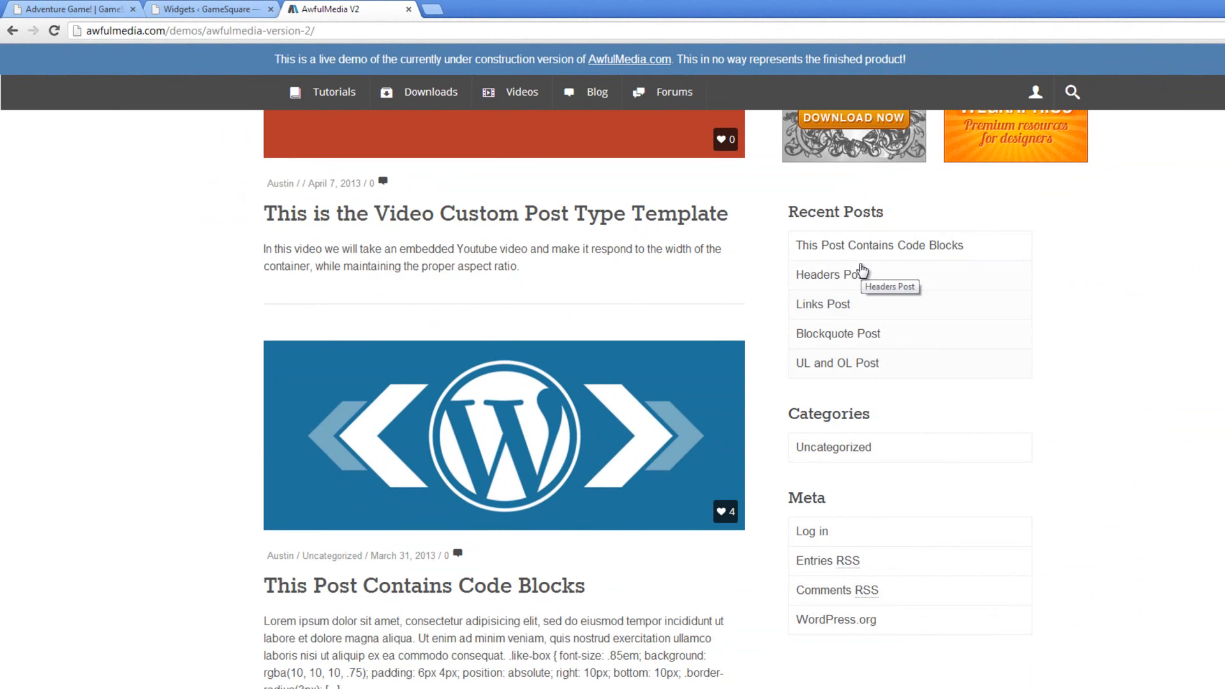
pyautogui.moveTo(887, 401)
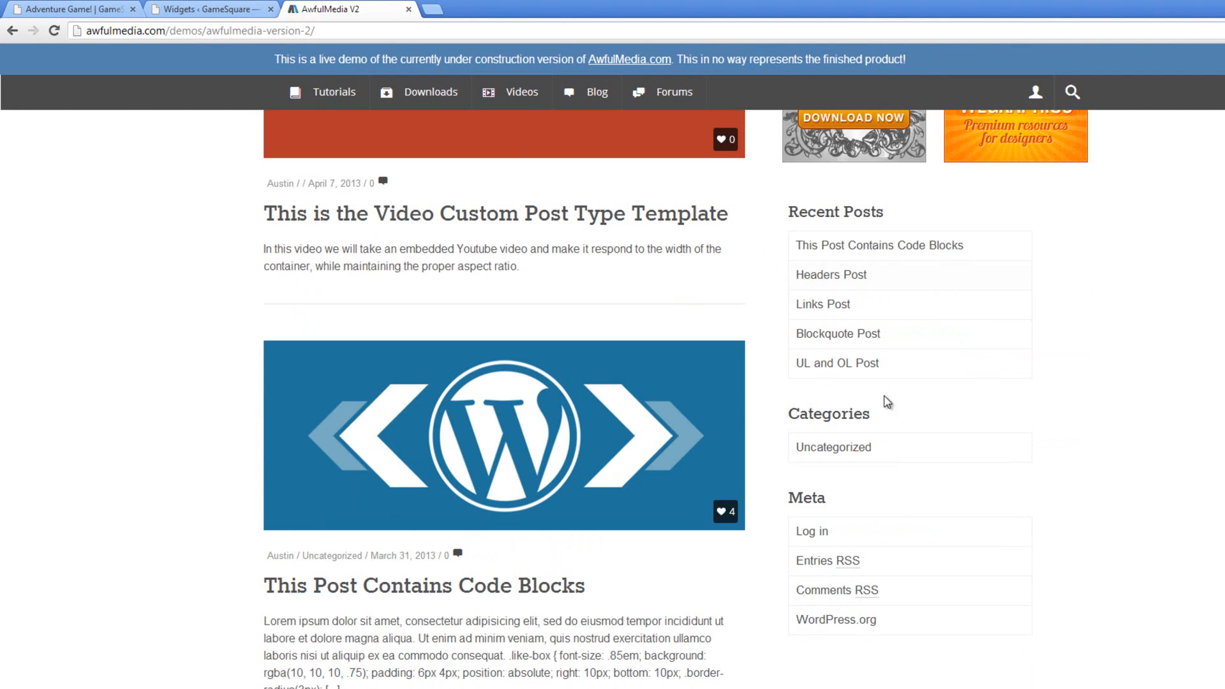
pyautogui.click(206, 8)
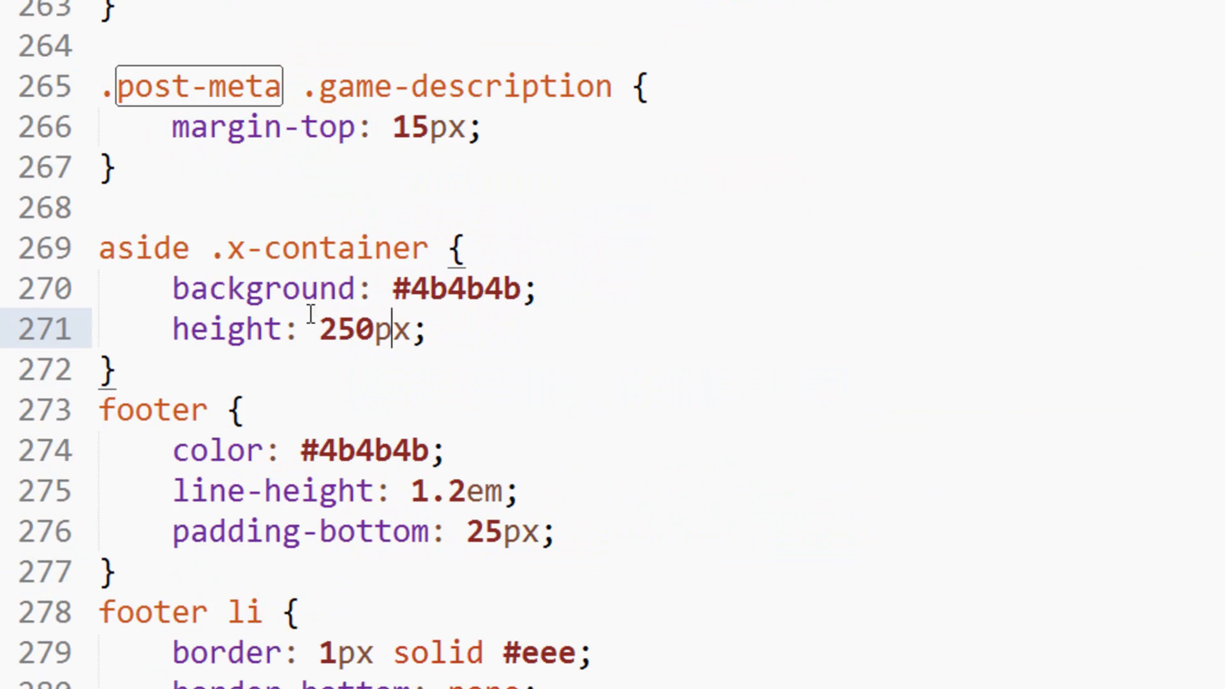
# Step: Add an 'aside li a' rule with display: block and padding: 10px, then begin 'aside li'
pyautogui.press('Enter')
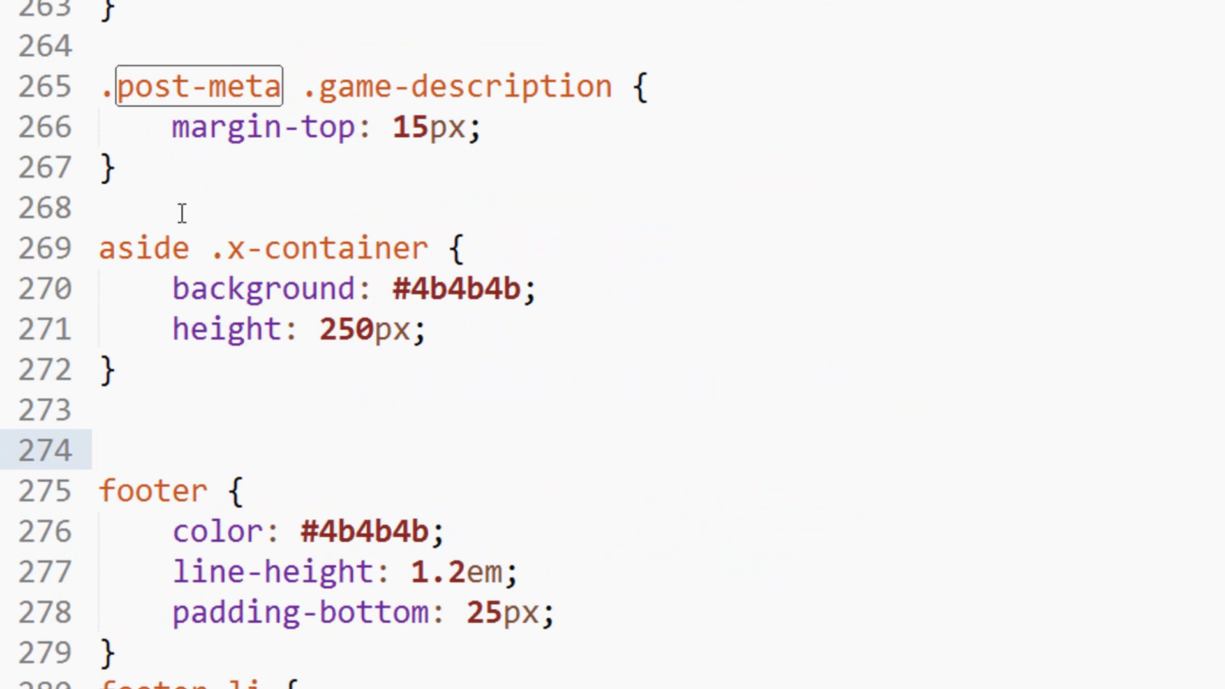
pyautogui.write('aside ul {')
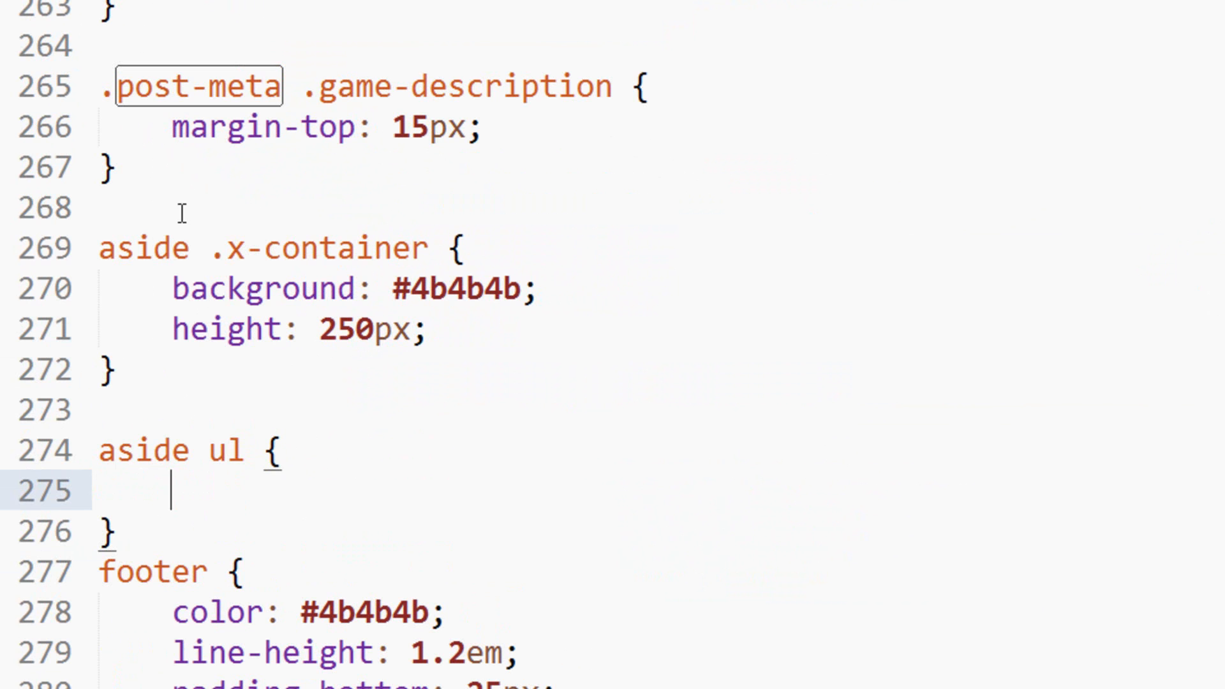
pyautogui.doubleClick(226, 450)
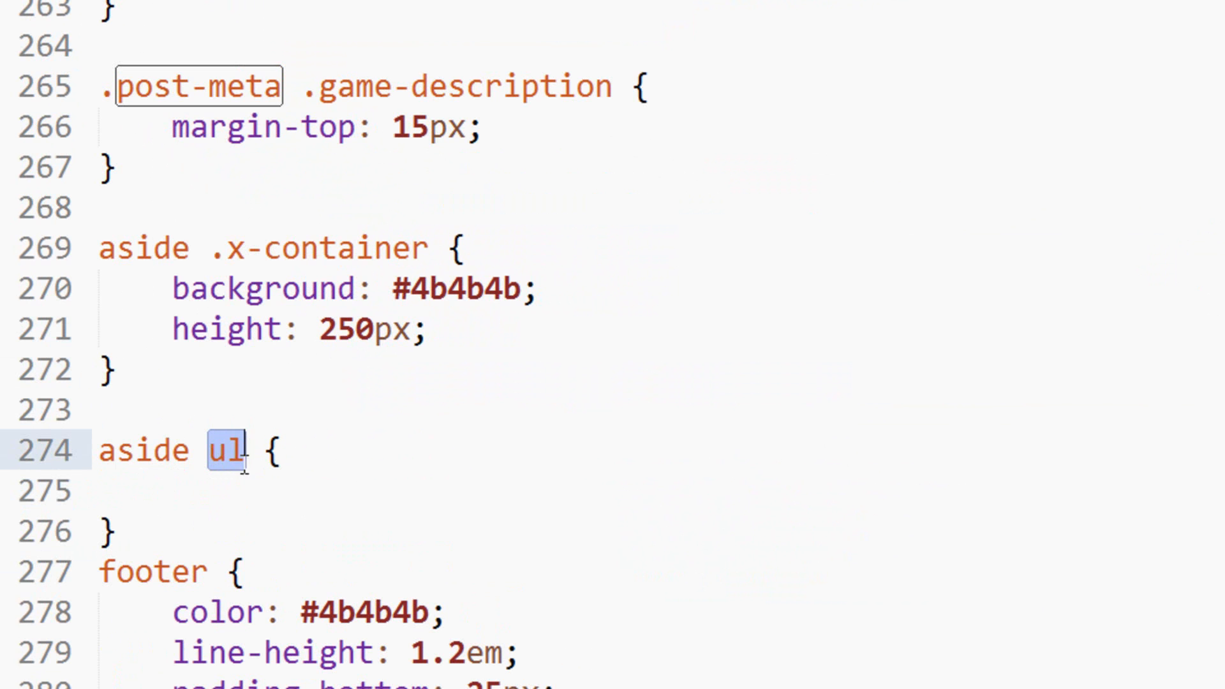
pyautogui.write('li a')
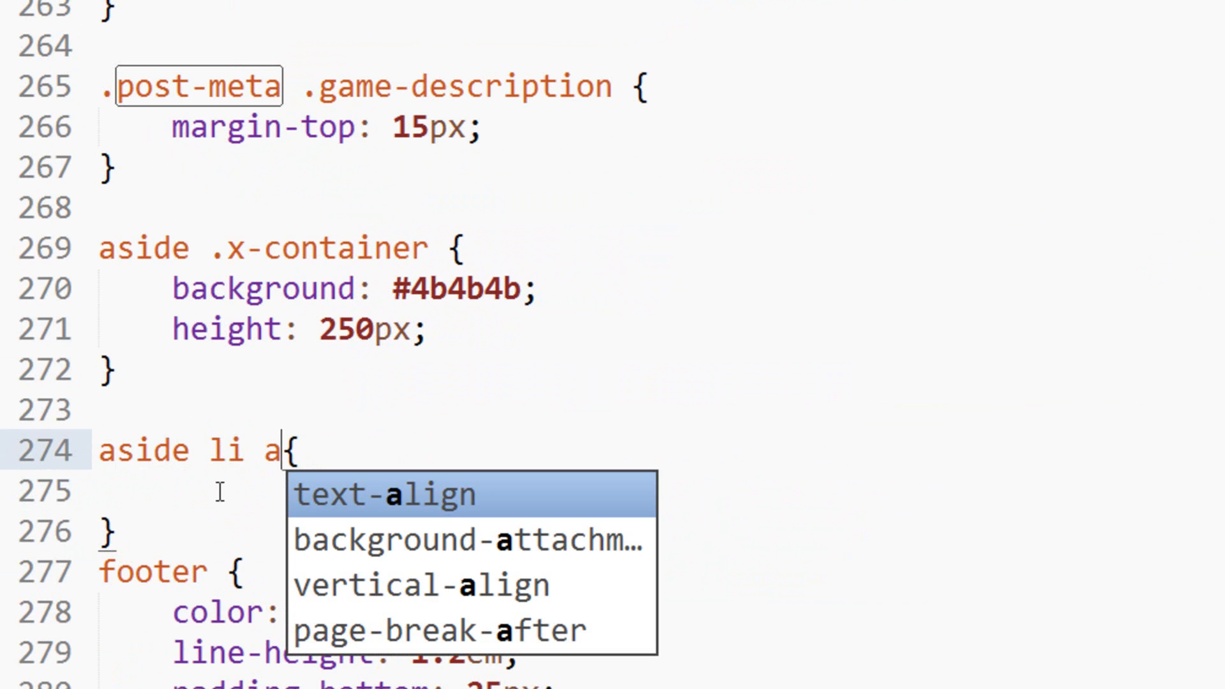
pyautogui.write('d')
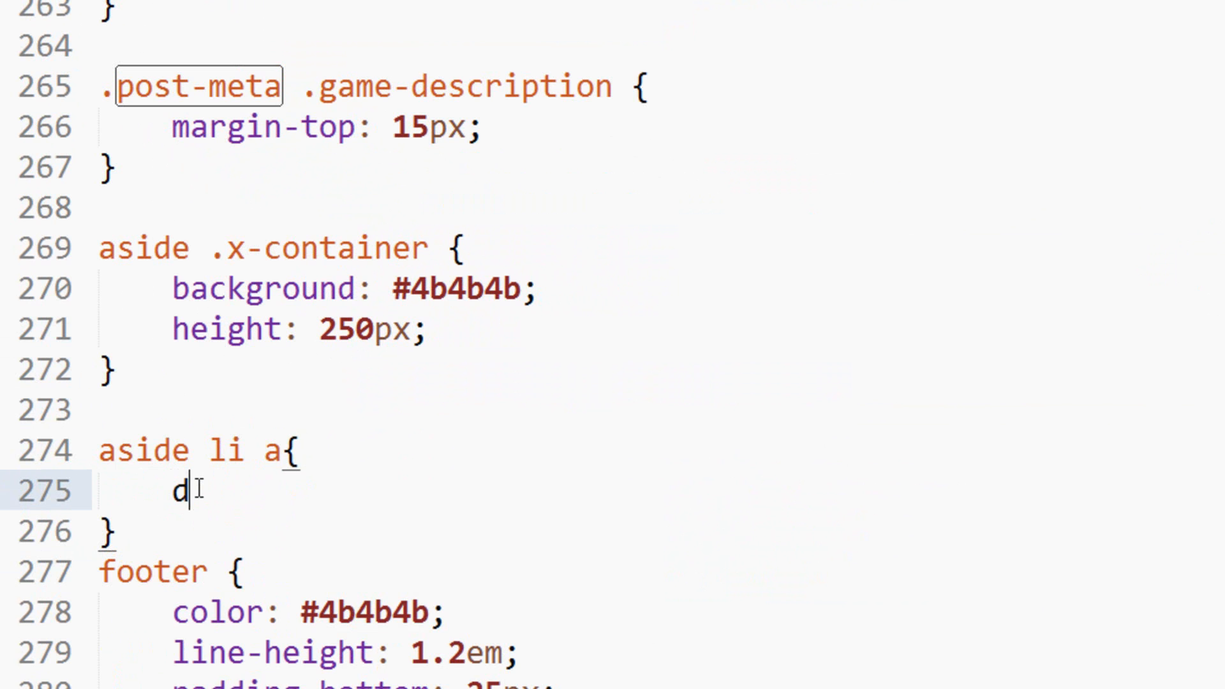
pyautogui.write('isplay: block;')
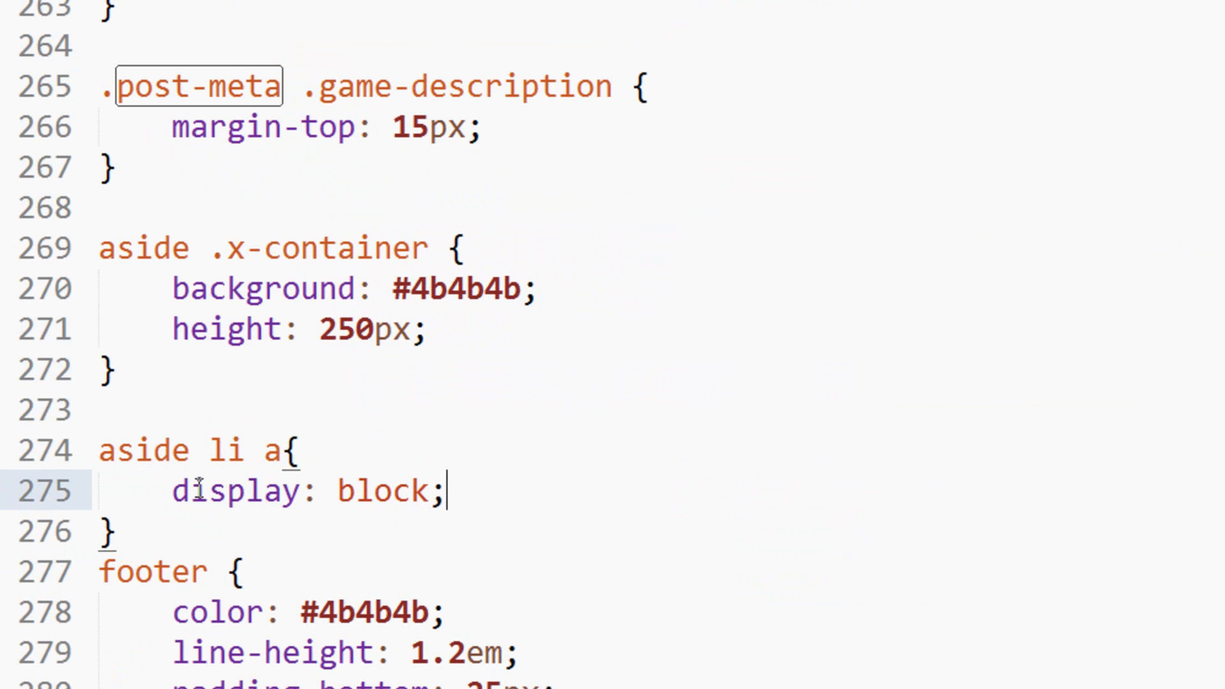
pyautogui.write('padding: 10px;')
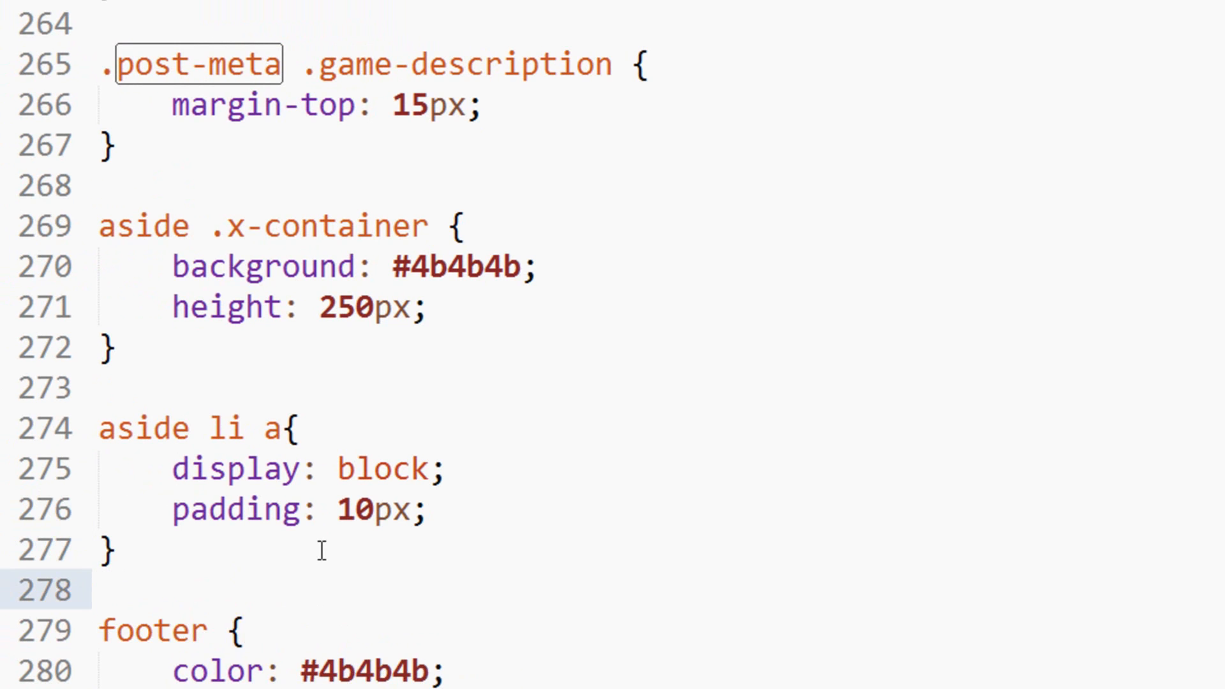
pyautogui.write('aside li P{')
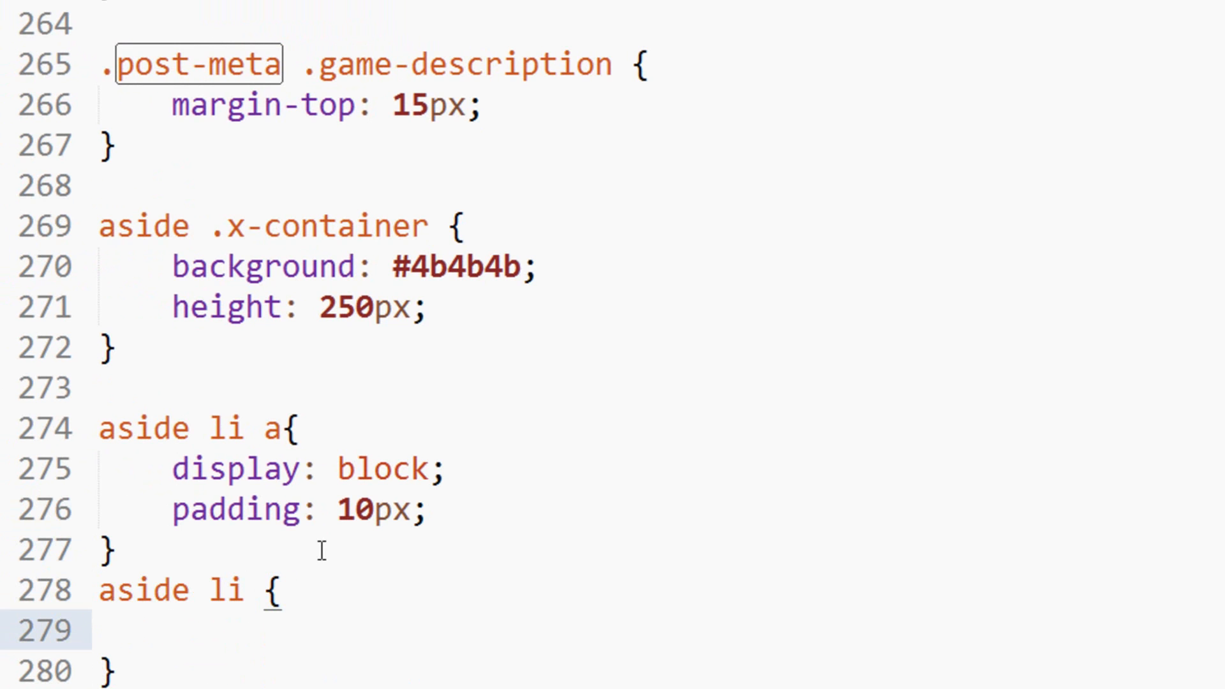
# Step: Add 'border: 1px solid #eee;' and 'border-bottom: none;' to the aside li rule
pyautogui.scroll(-3)
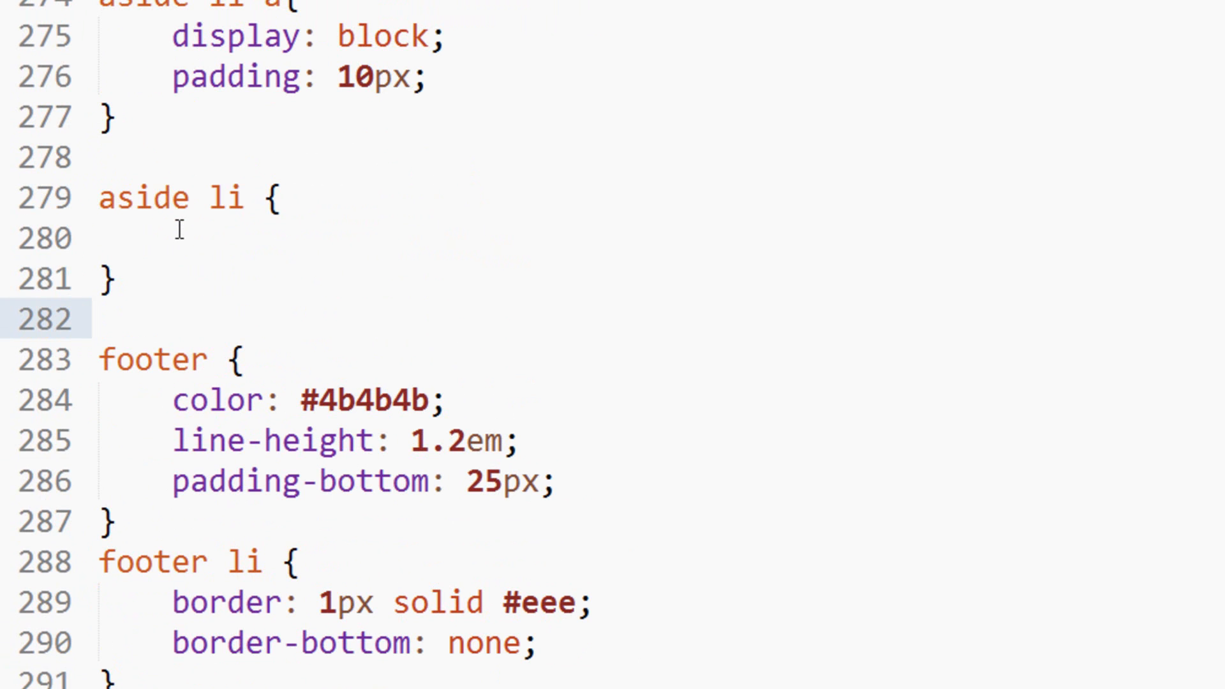
pyautogui.write('borde')
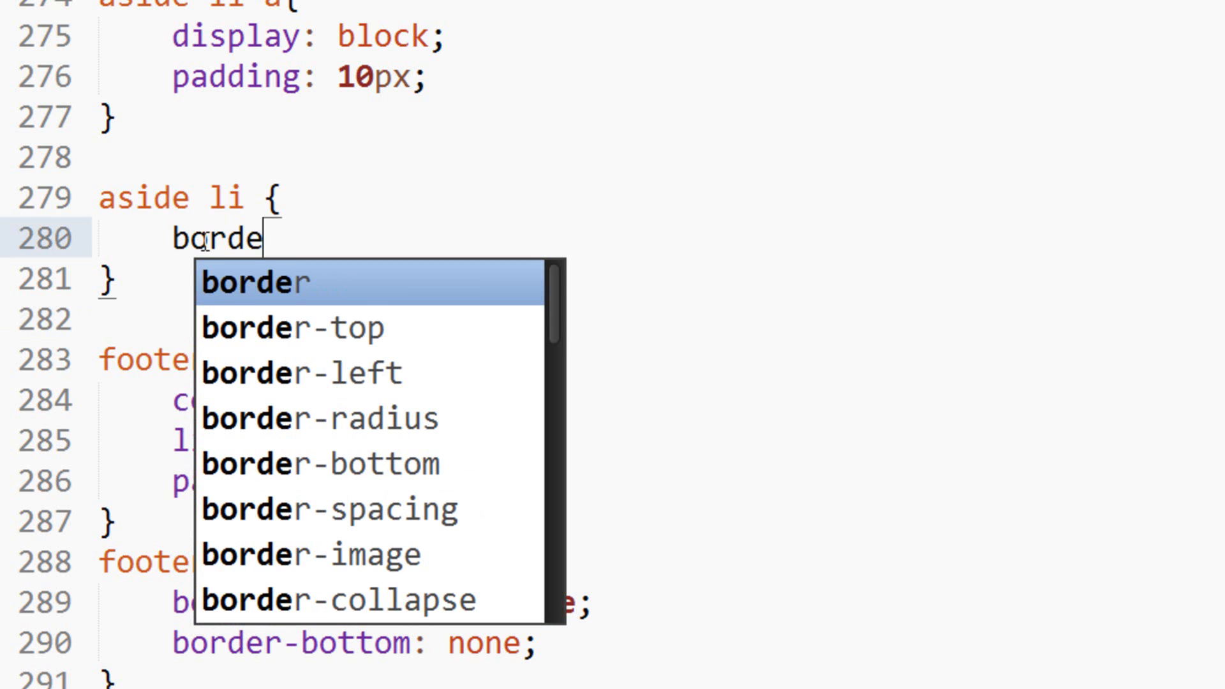
pyautogui.write('r: 1px solid #eee;')
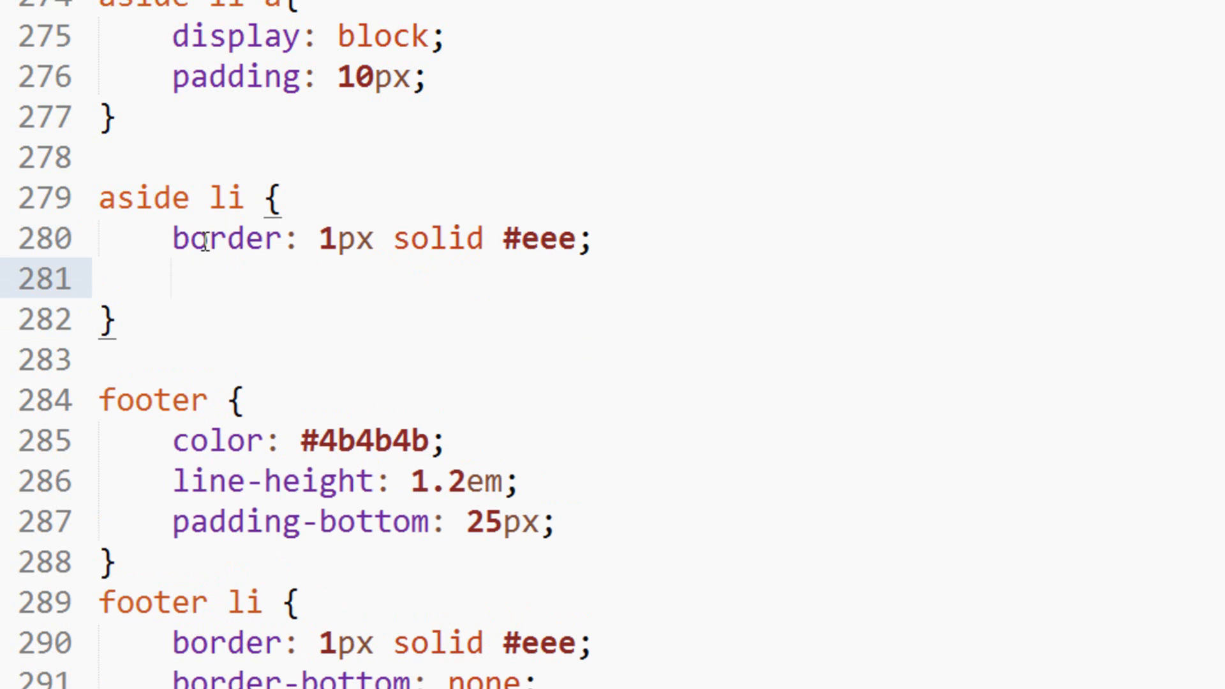
pyautogui.click(171, 279)
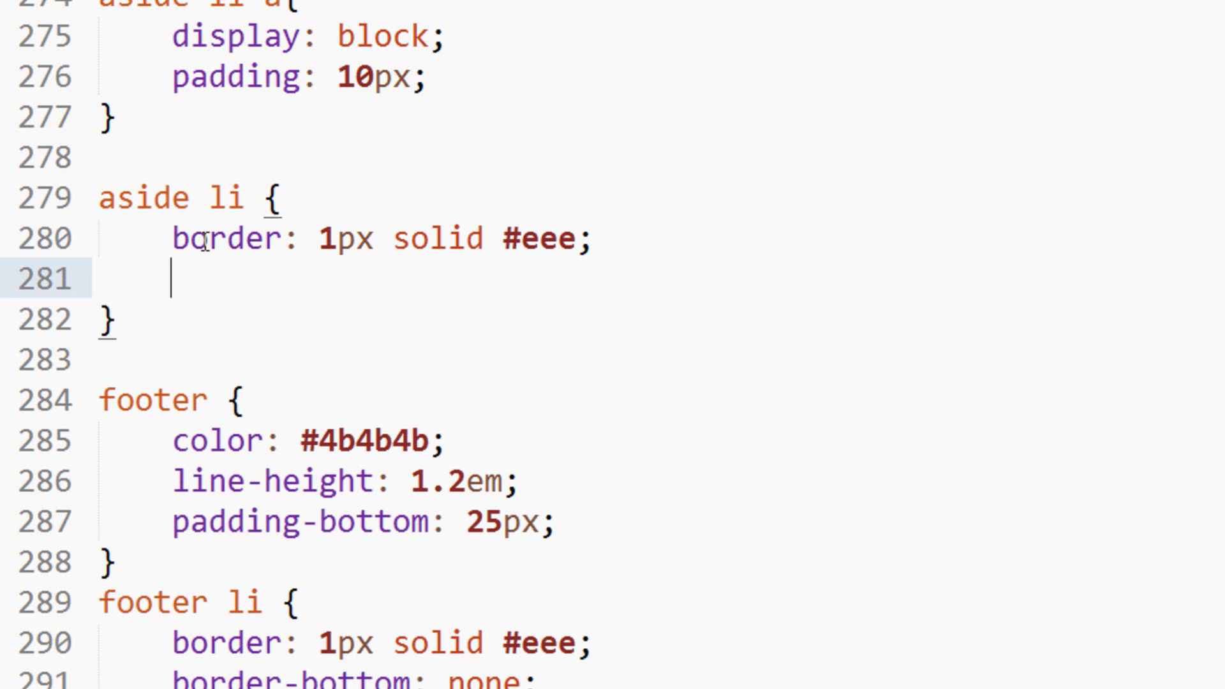
pyautogui.write('border-bottom: nboin;')
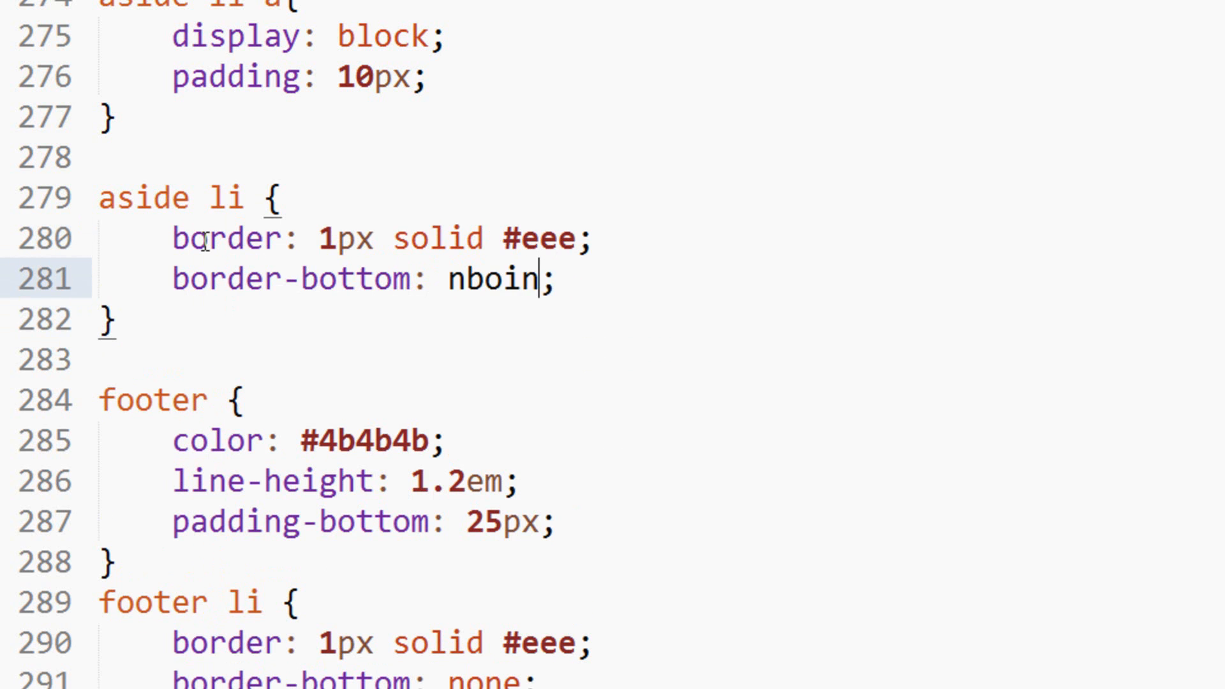
pyautogui.write('none')
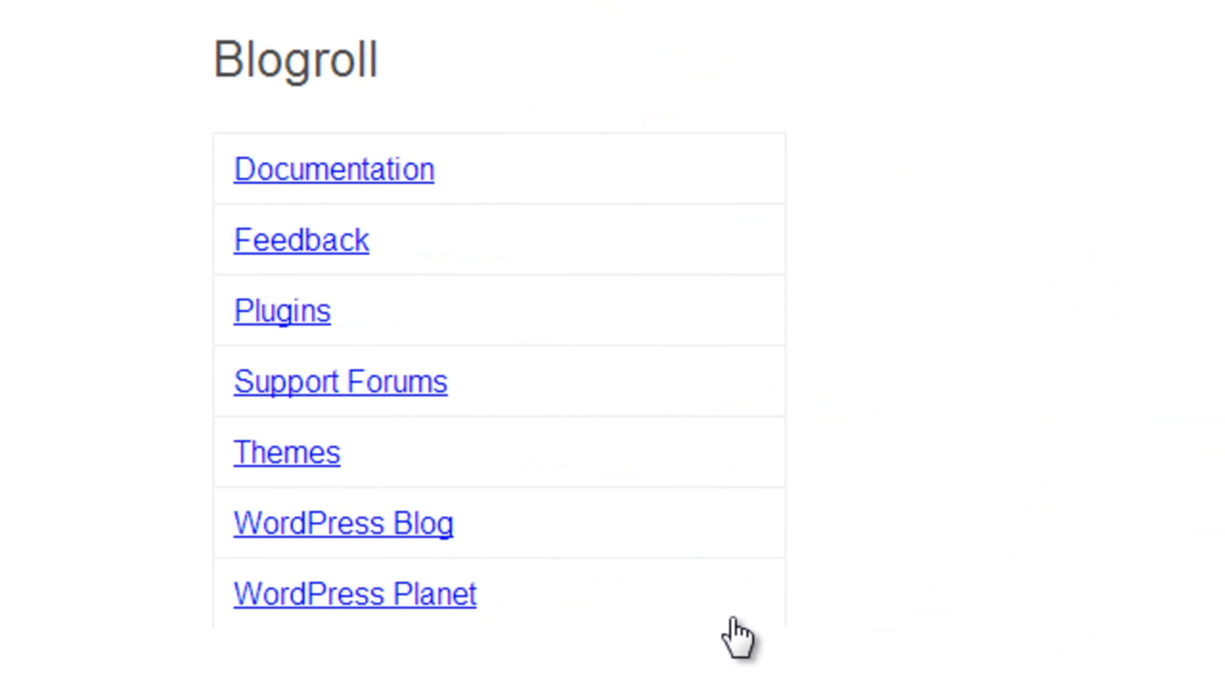
pyautogui.moveTo(469, 222)
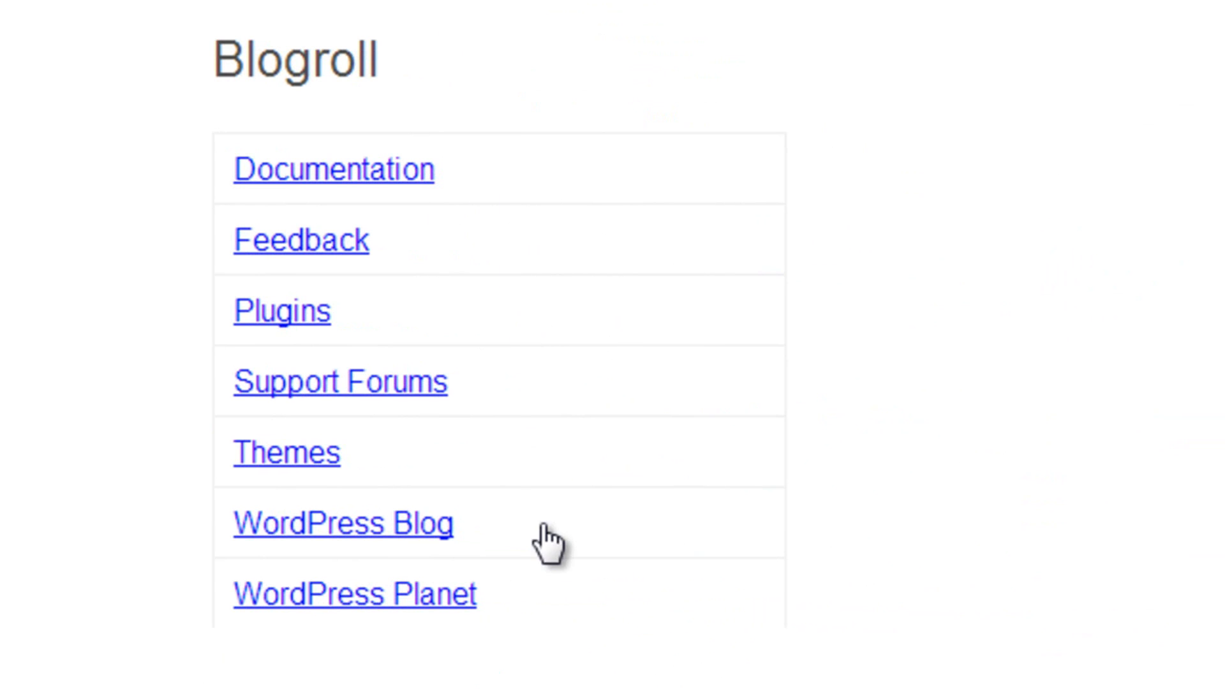
pyautogui.moveTo(506, 293)
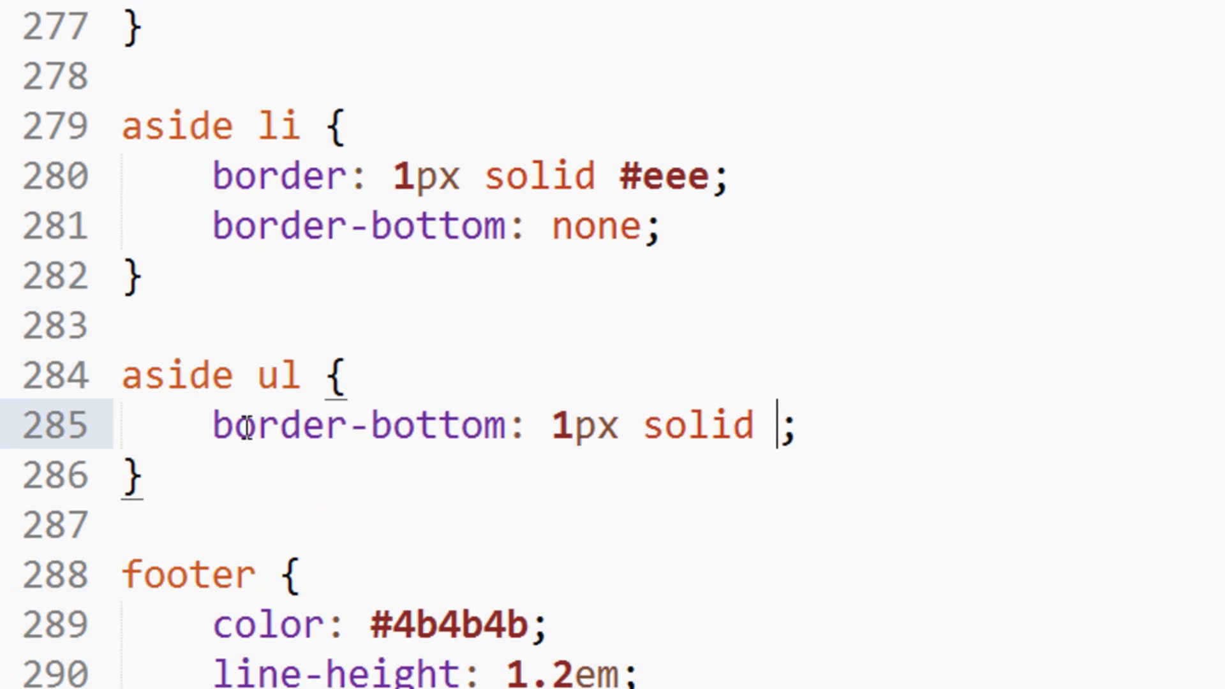
# Step: Set the aside ul bottom border to #eee; give links color #4b4b4b and text-decoration: none
pyautogui.write('#eee')
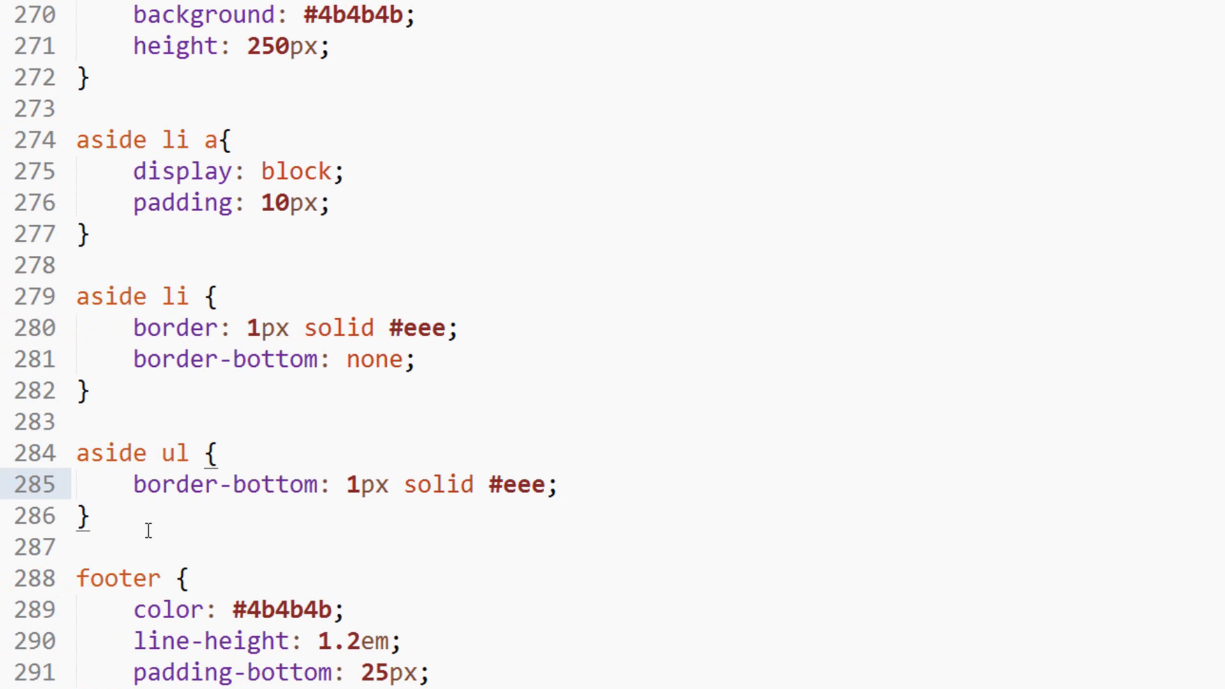
pyautogui.scroll(-3)
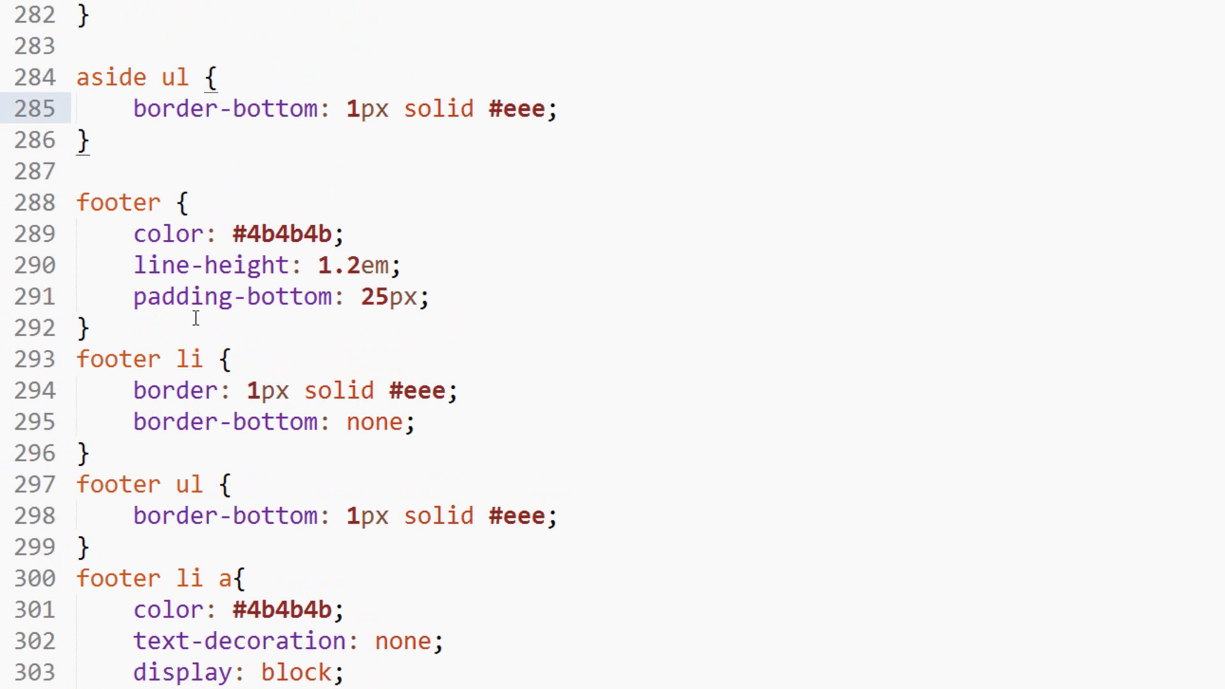
pyautogui.scroll(3)
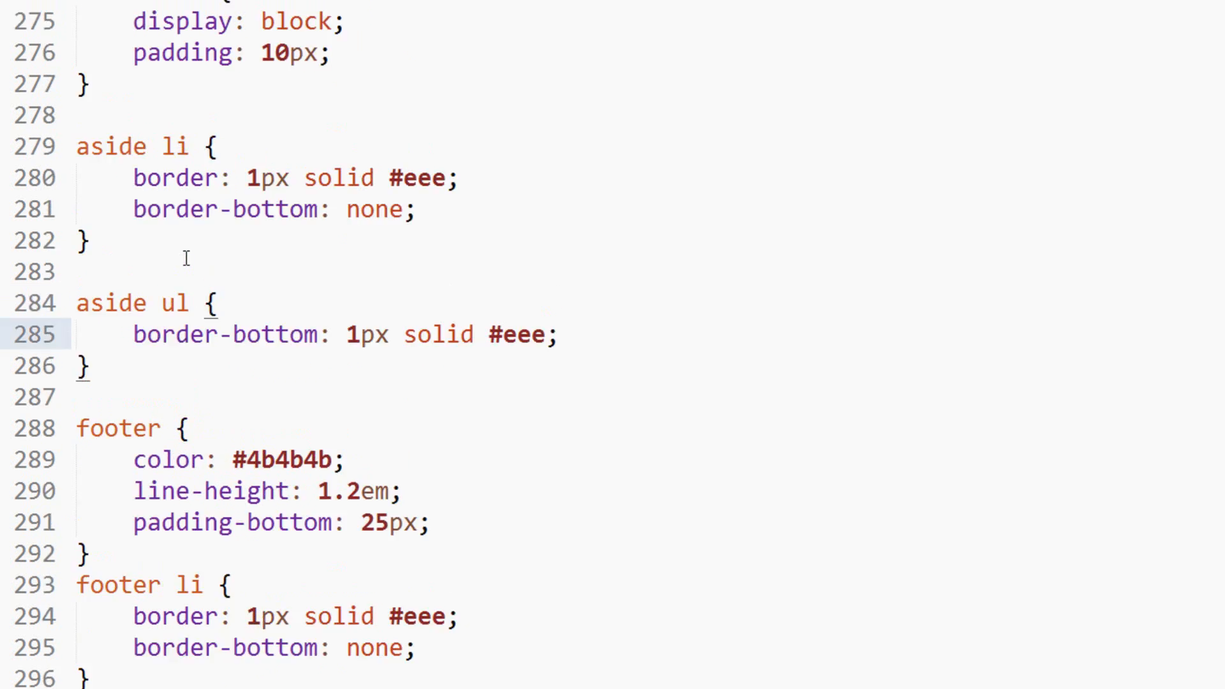
pyautogui.write('colo')
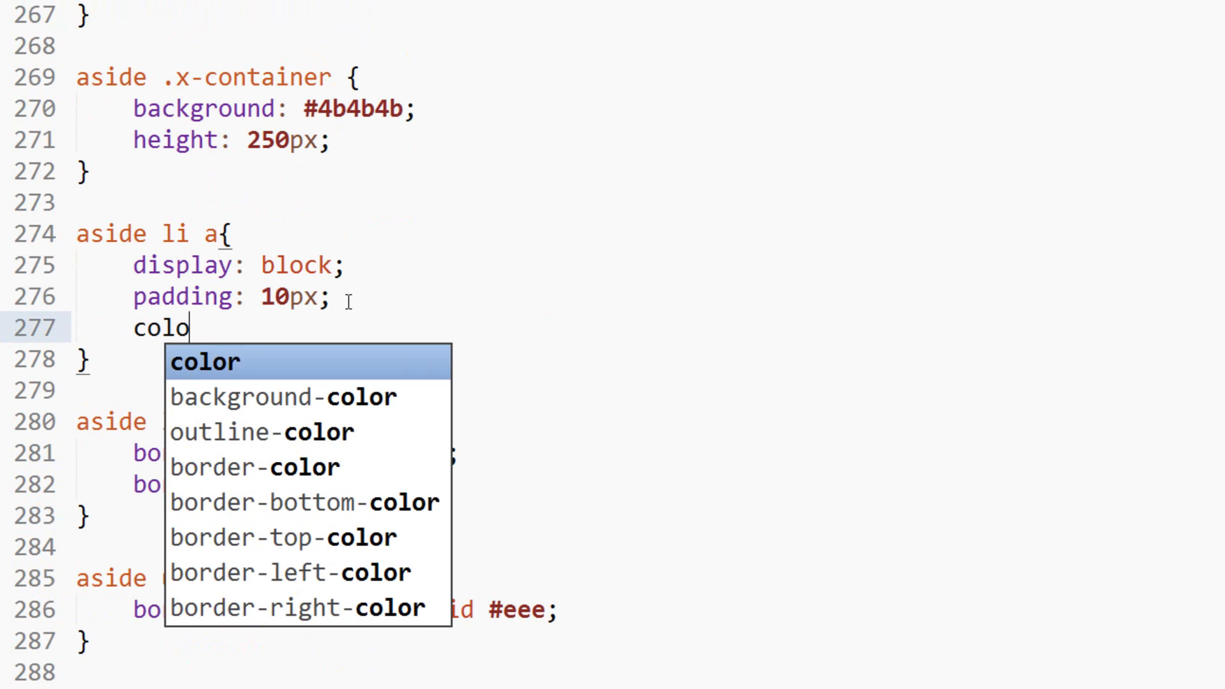
pyautogui.write(': #4b4b4b;')
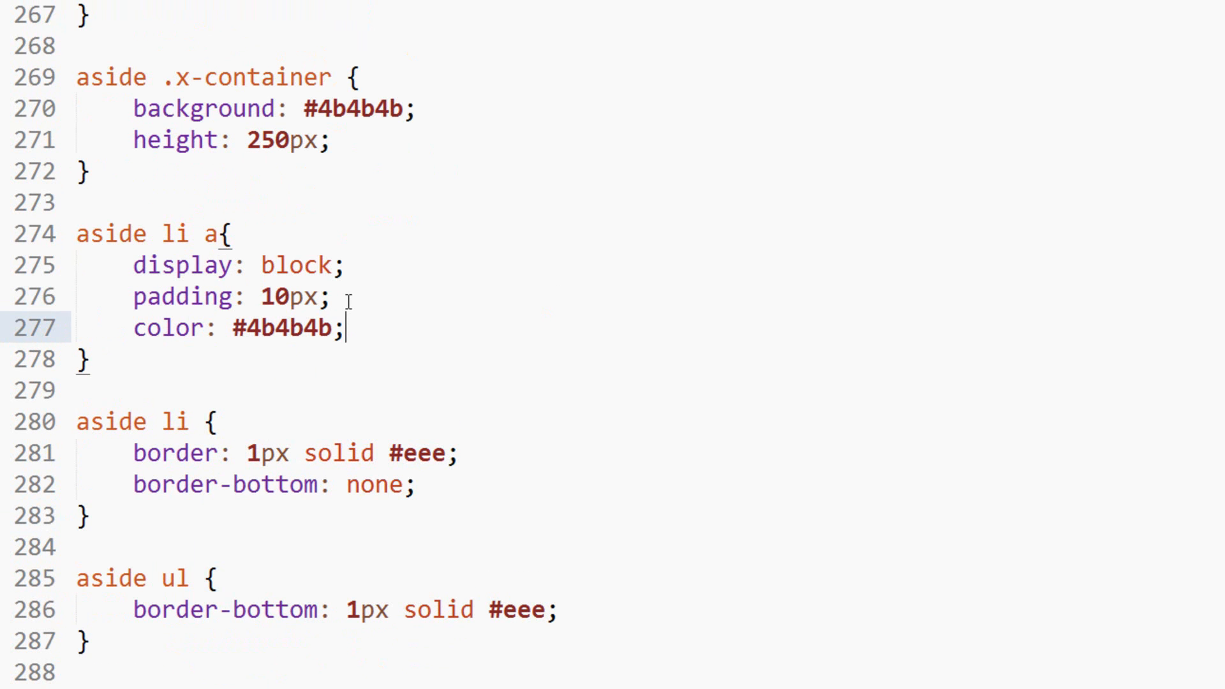
pyautogui.write('ration:')
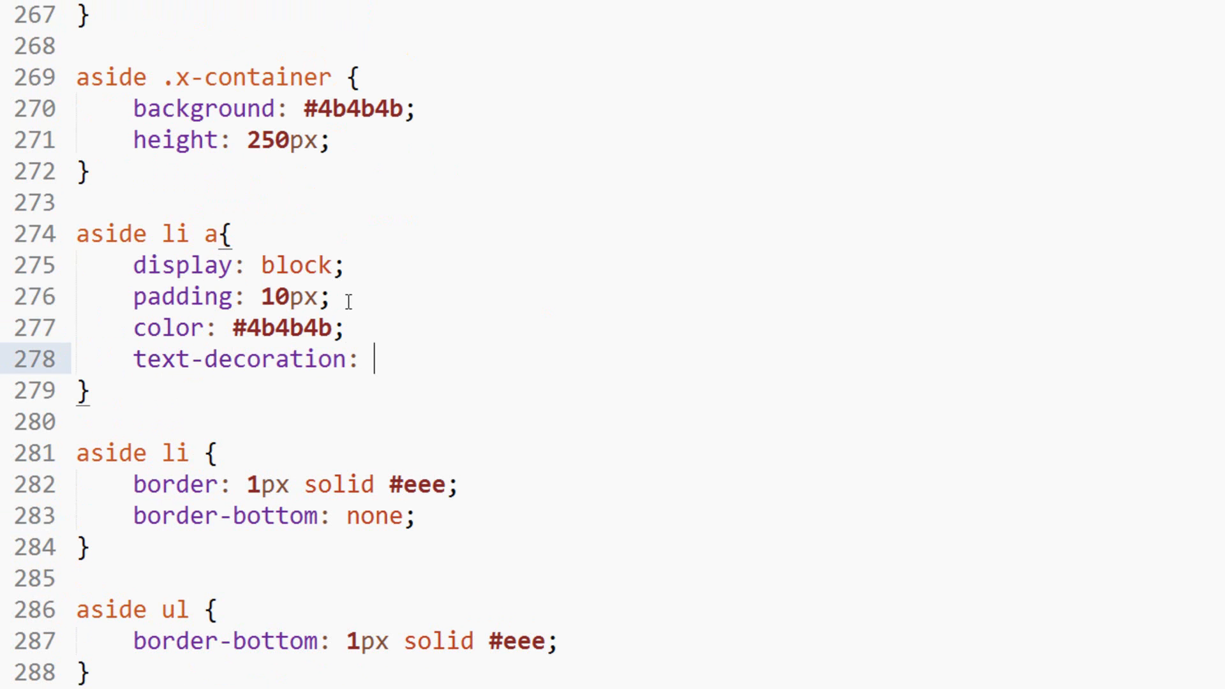
pyautogui.write('none;')
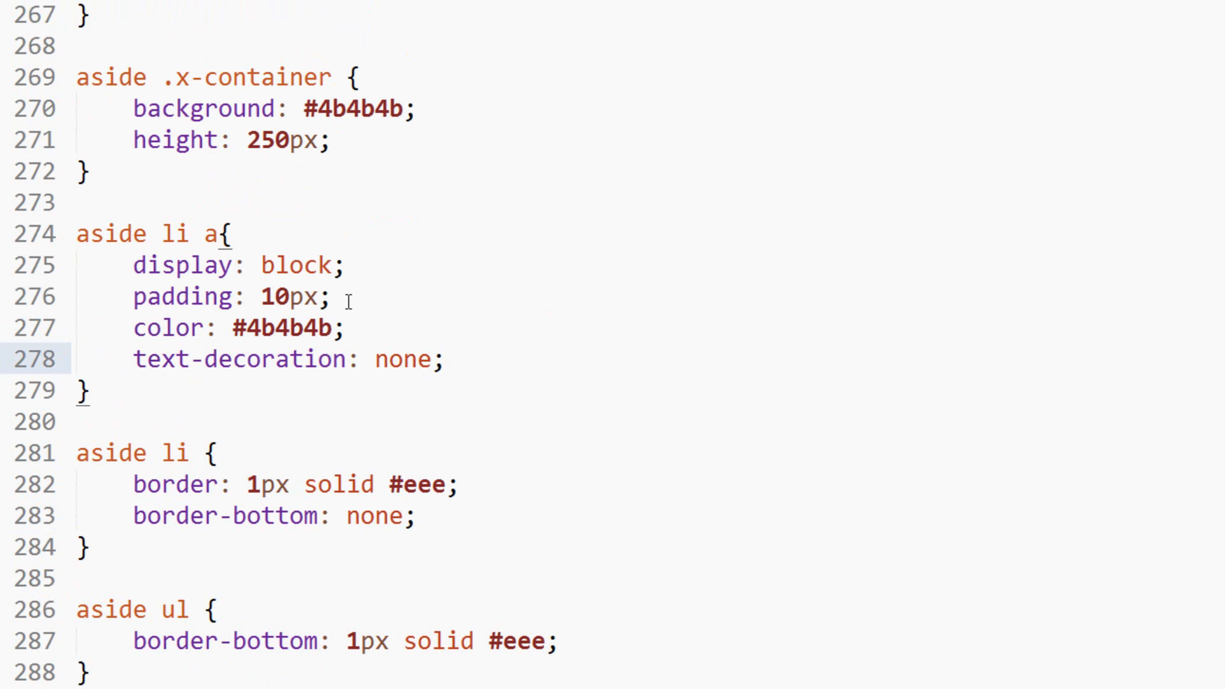
pyautogui.moveTo(412, 629)
pyautogui.write('aside li a:hover {')
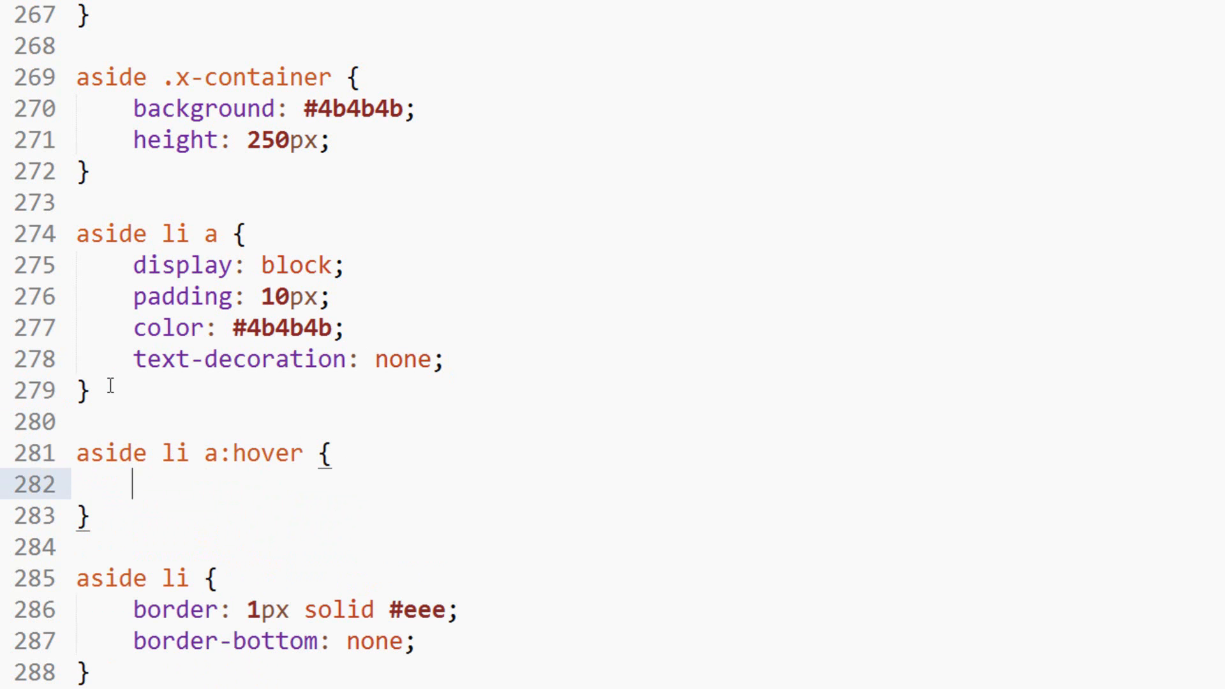
pyautogui.moveTo(238, 473)
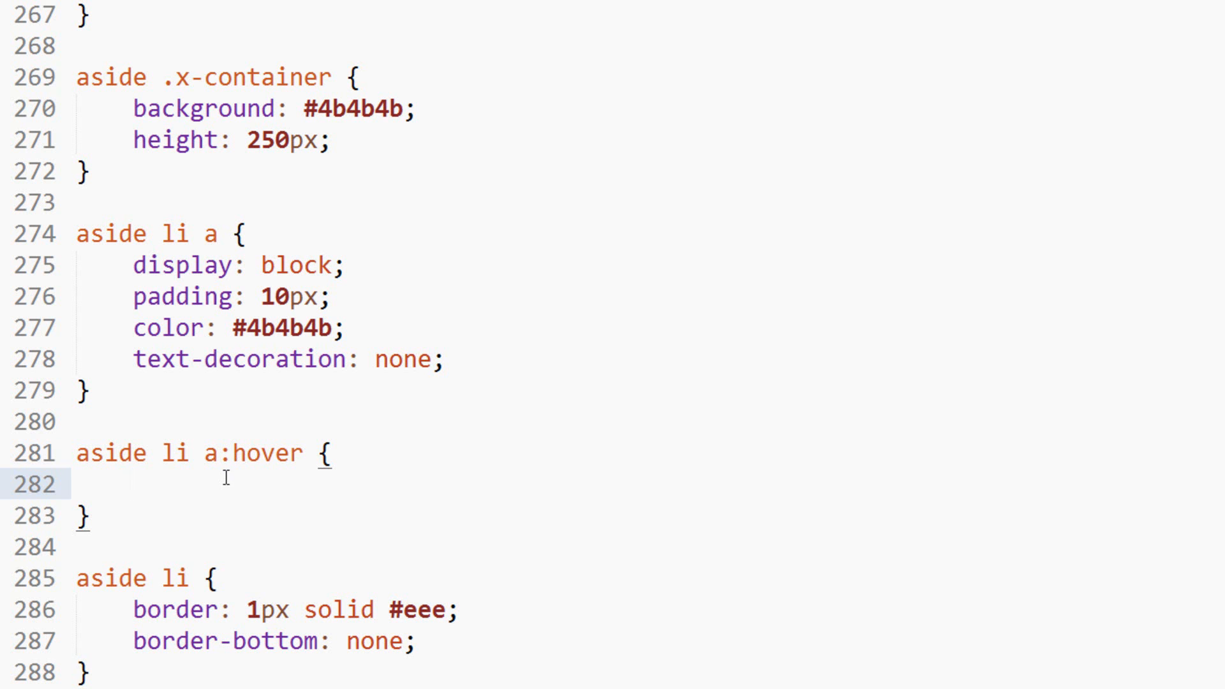
pyautogui.moveTo(211, 483)
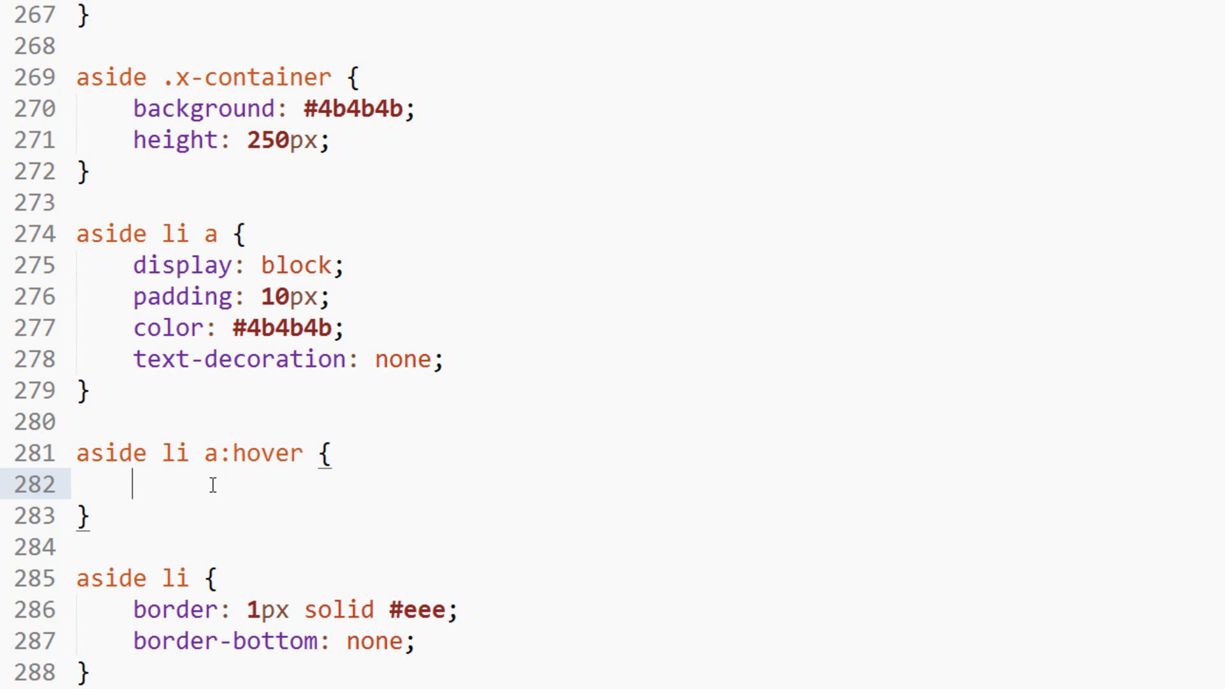
# Step: Add an 'aside li a:hover' rule with background: #eee, opening a blank line in aside li a
pyautogui.write('background: ;')
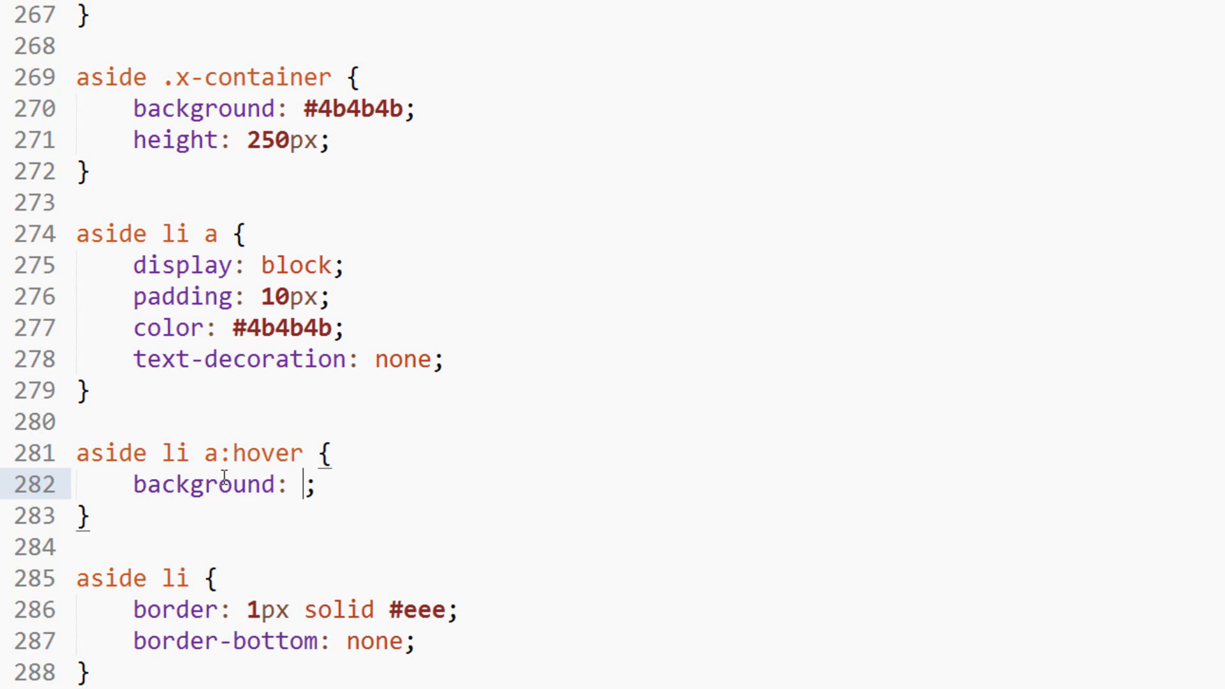
pyautogui.write('#eee')
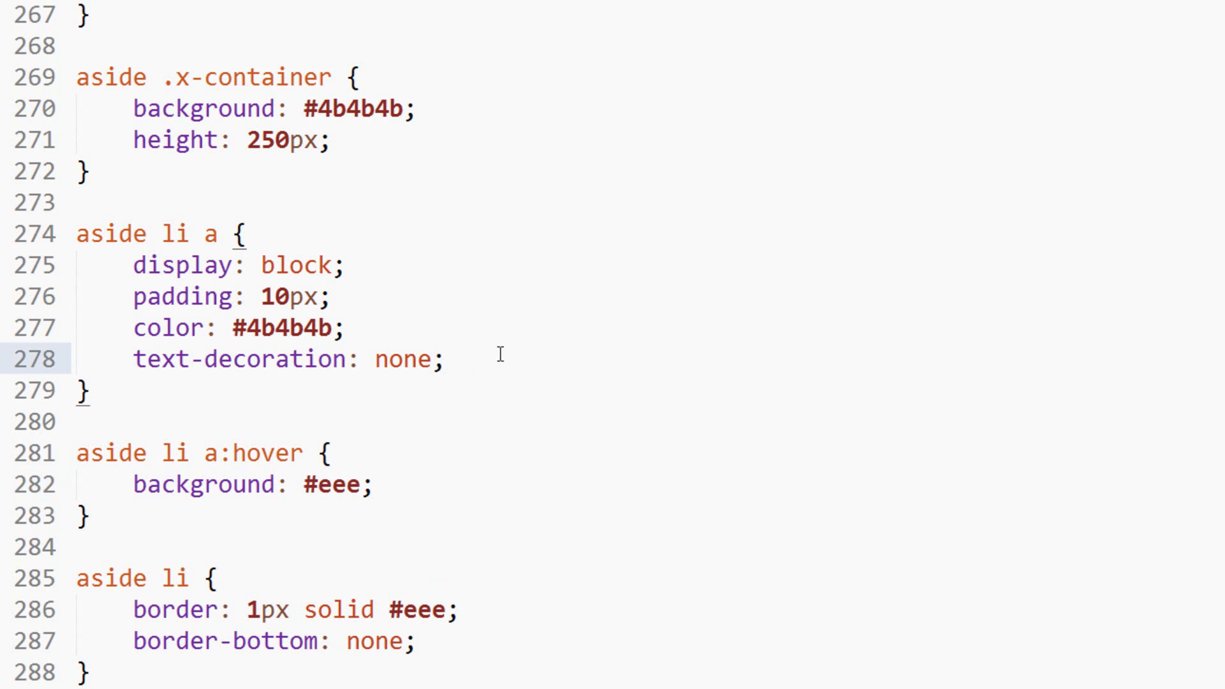
pyautogui.press('enter')
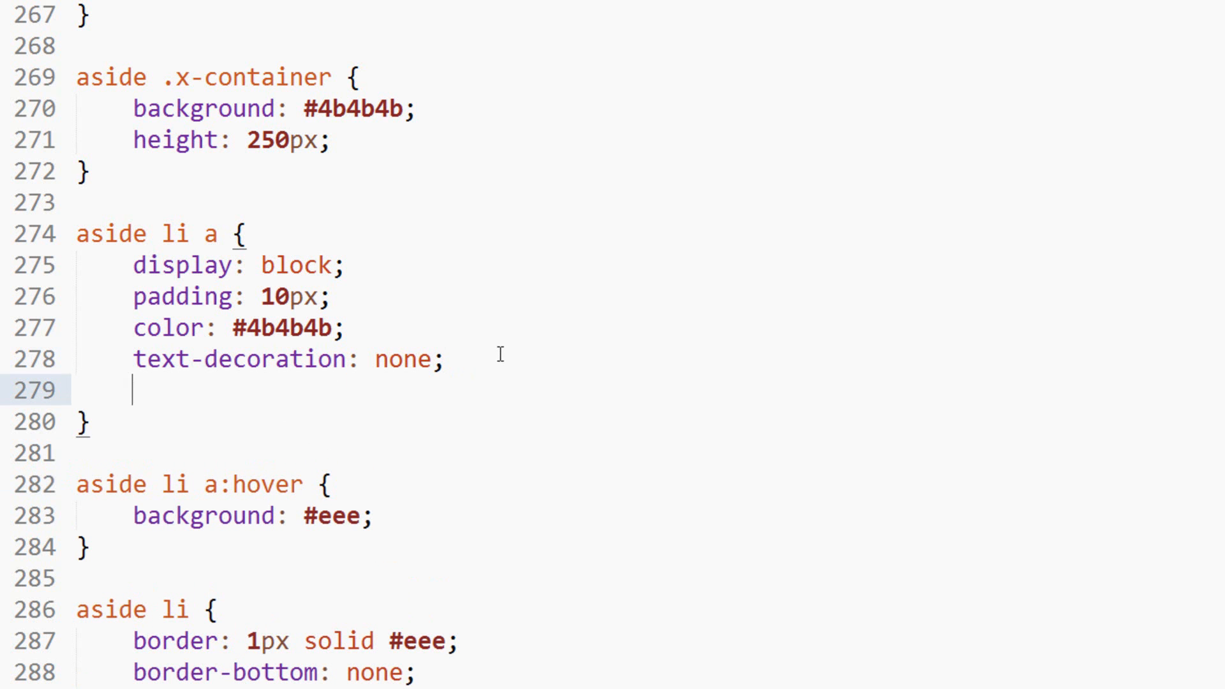
# Step: Add -webkit-, -moz-, -o- and unprefixed 'transition: all .2s ease' lines to aside li a
pyautogui.write('-we')
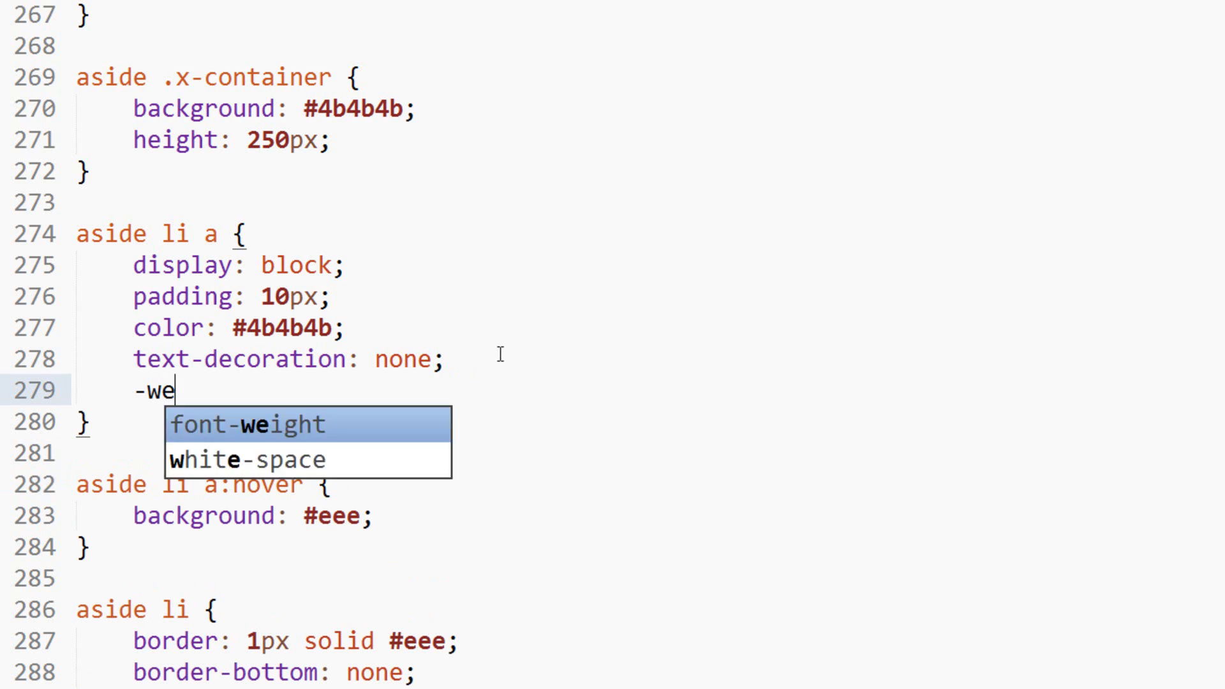
pyautogui.write('bkit-')
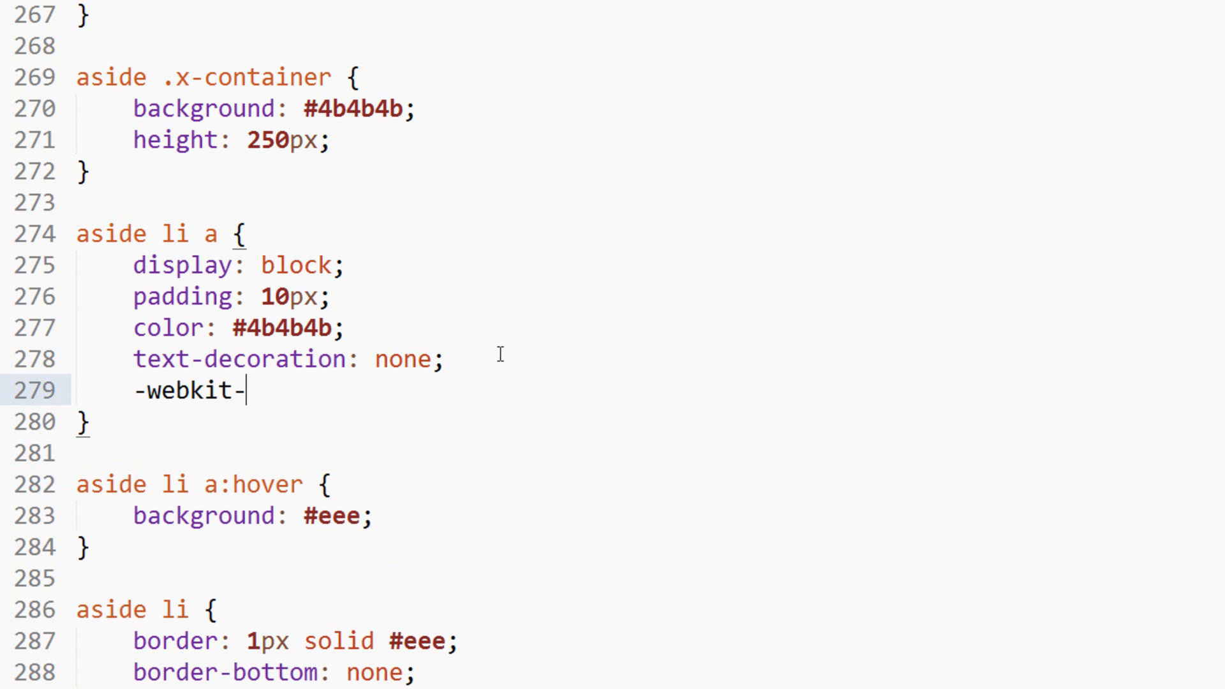
pyautogui.write('transition:;')
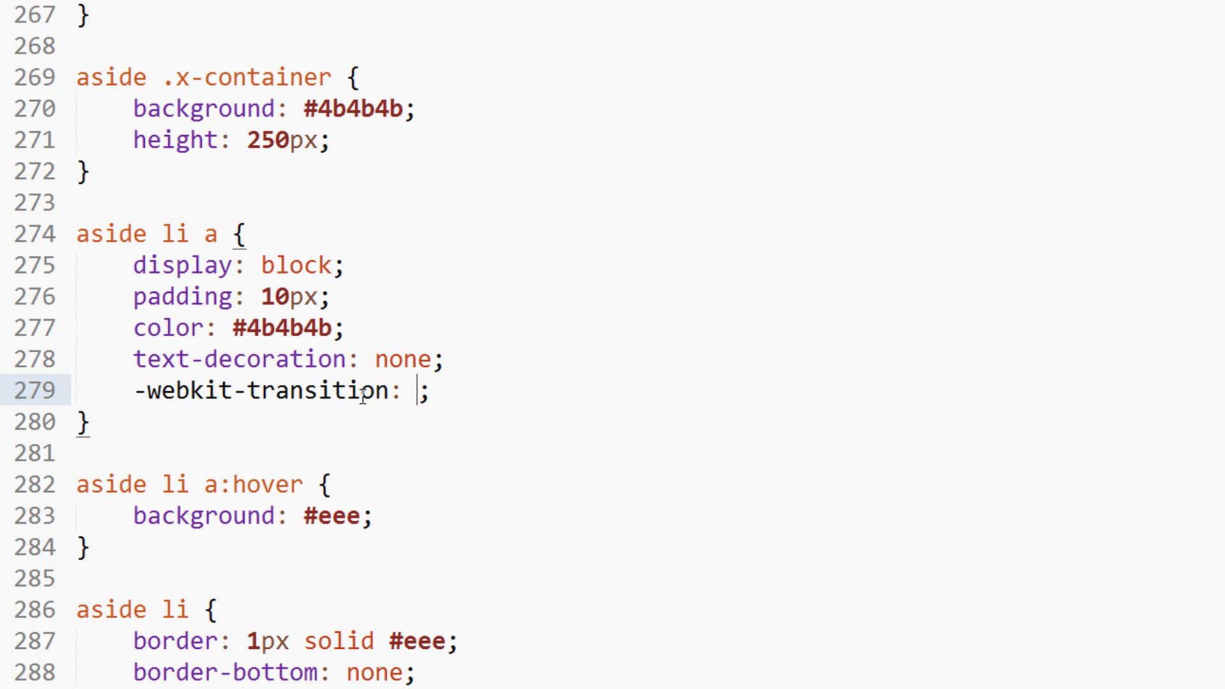
pyautogui.moveTo(414, 391)
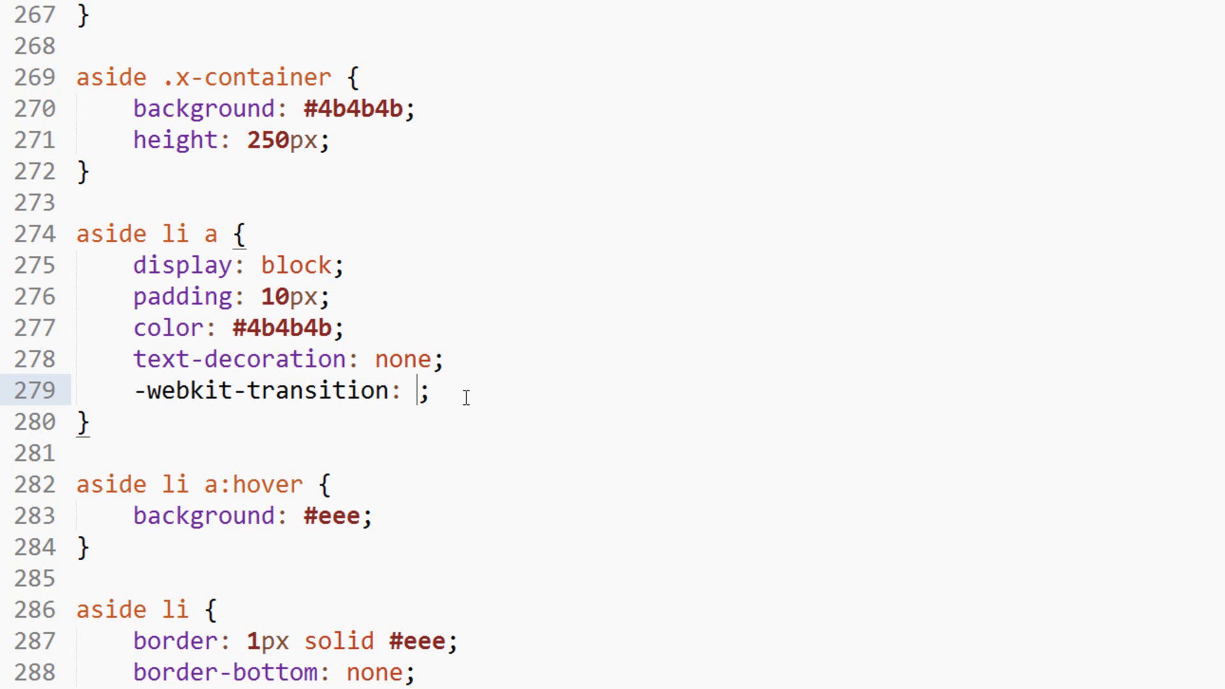
pyautogui.write('all')
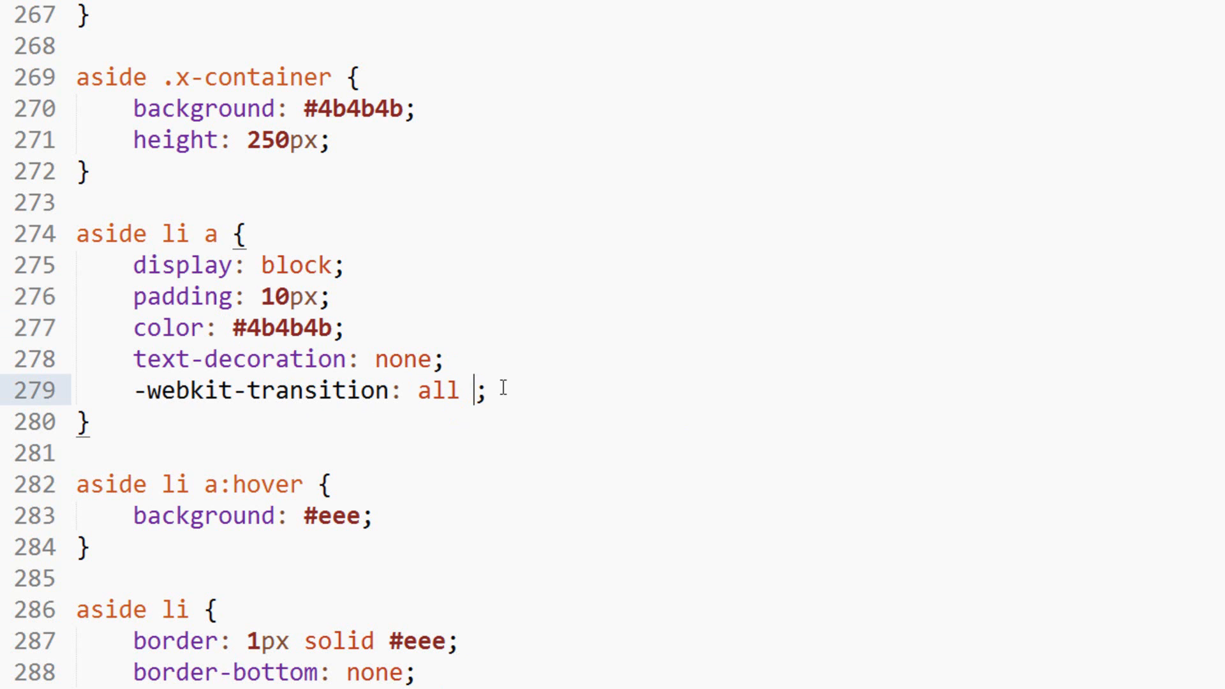
pyautogui.write('.2s')
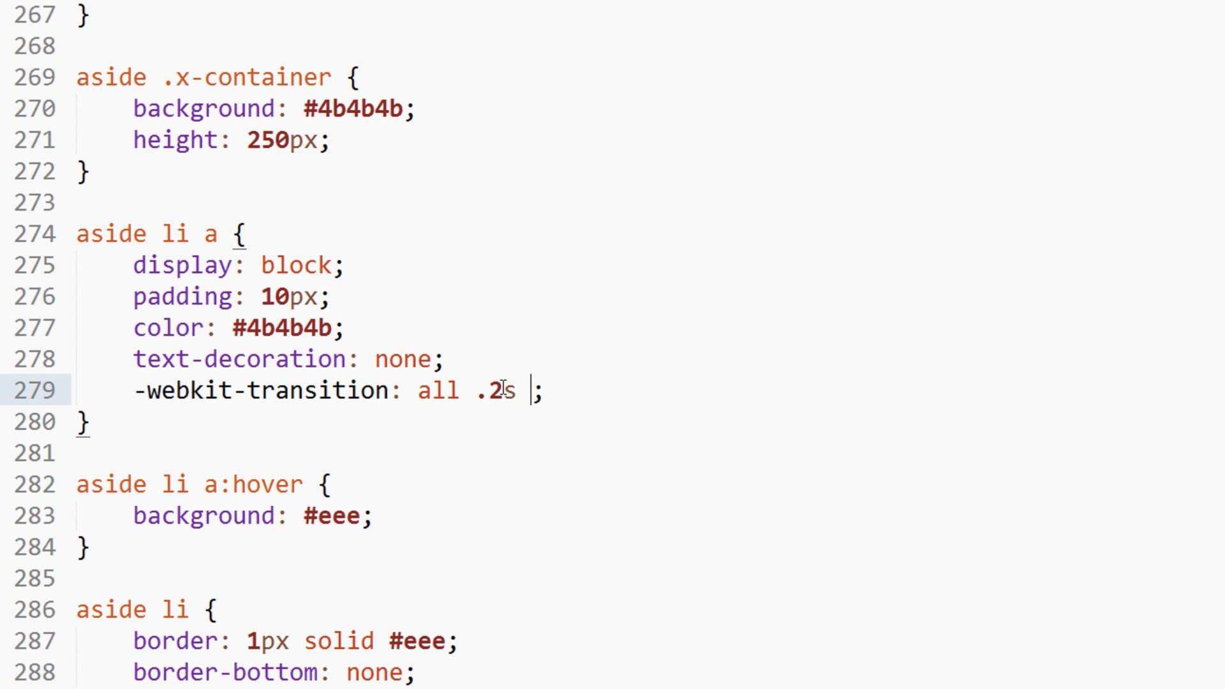
pyautogui.write('ease')
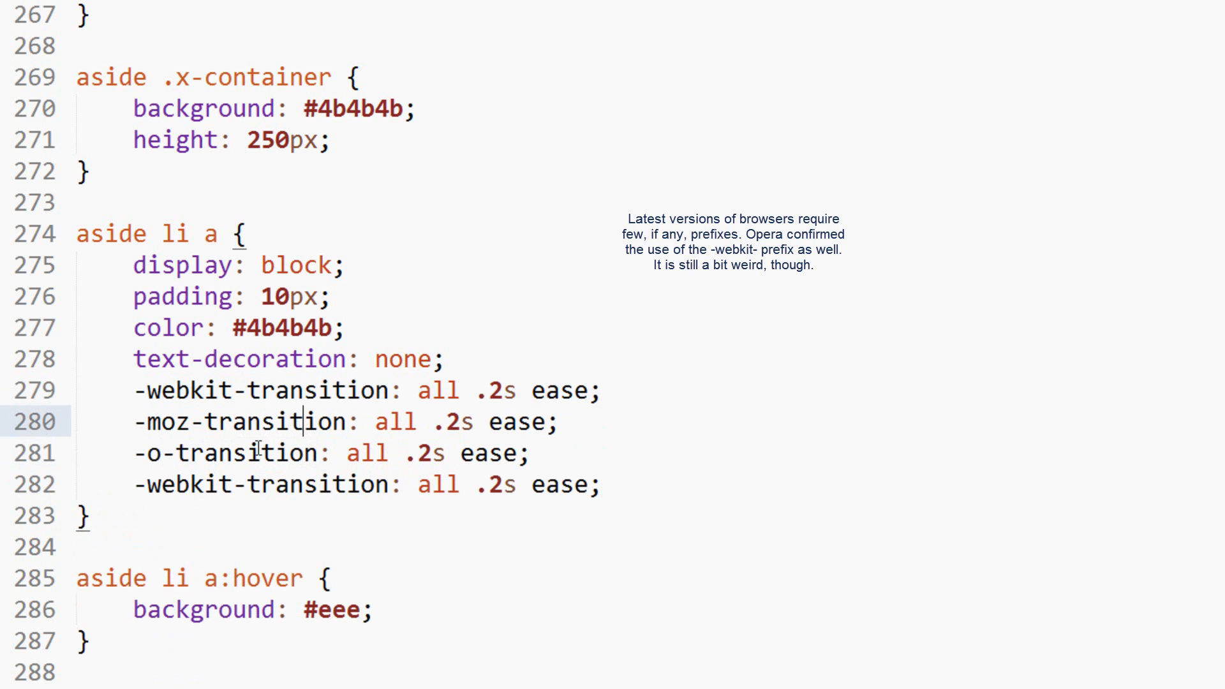
pyautogui.doubleClick(189, 484)
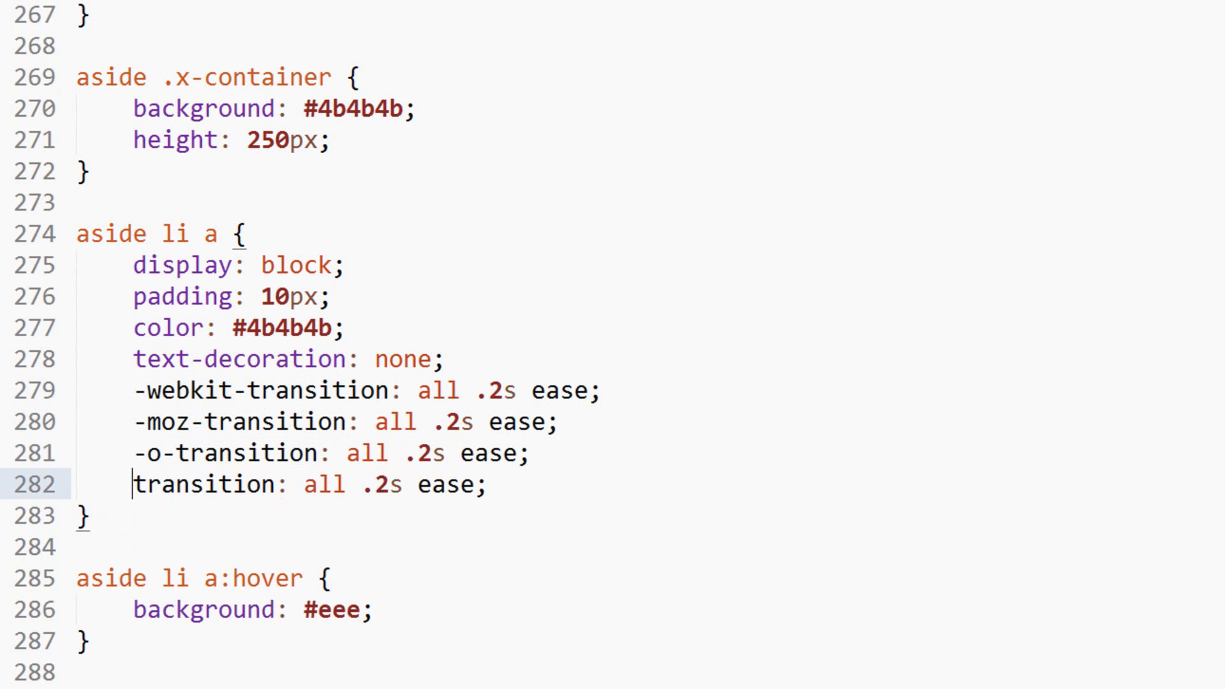
pyautogui.press('Tab')
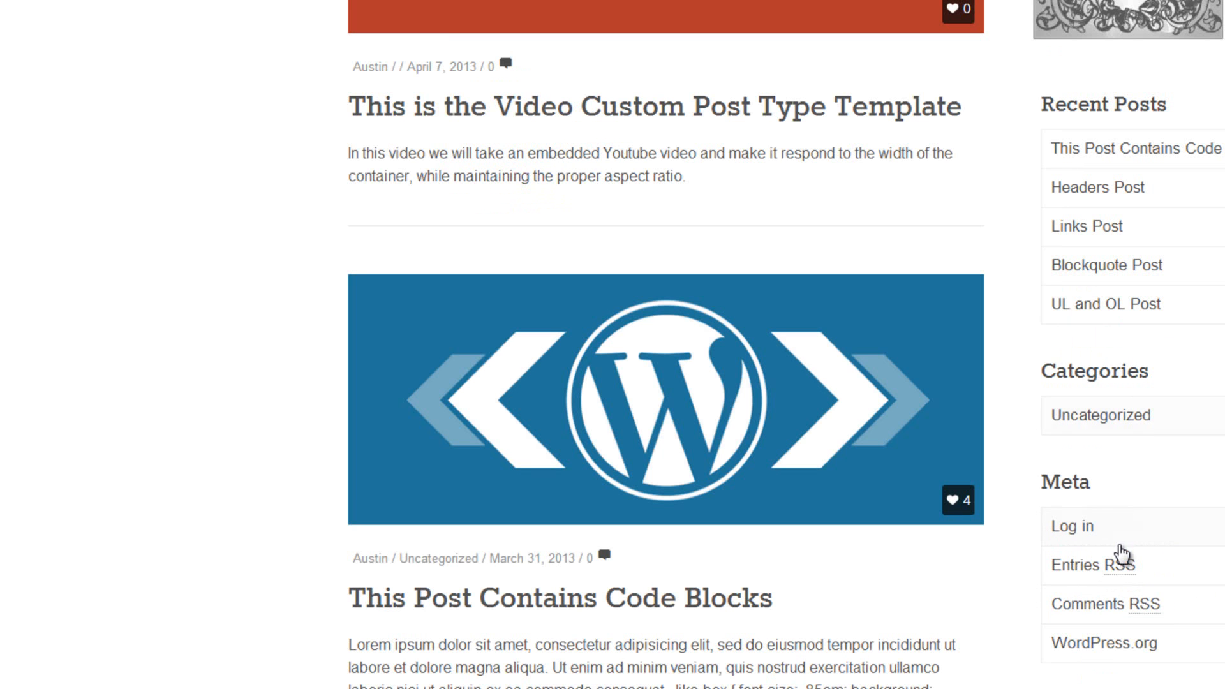
# Step: Scroll the Awful Media demo, then switch to the Adventure Game page's bordered Blogroll links
pyautogui.scroll(-3)
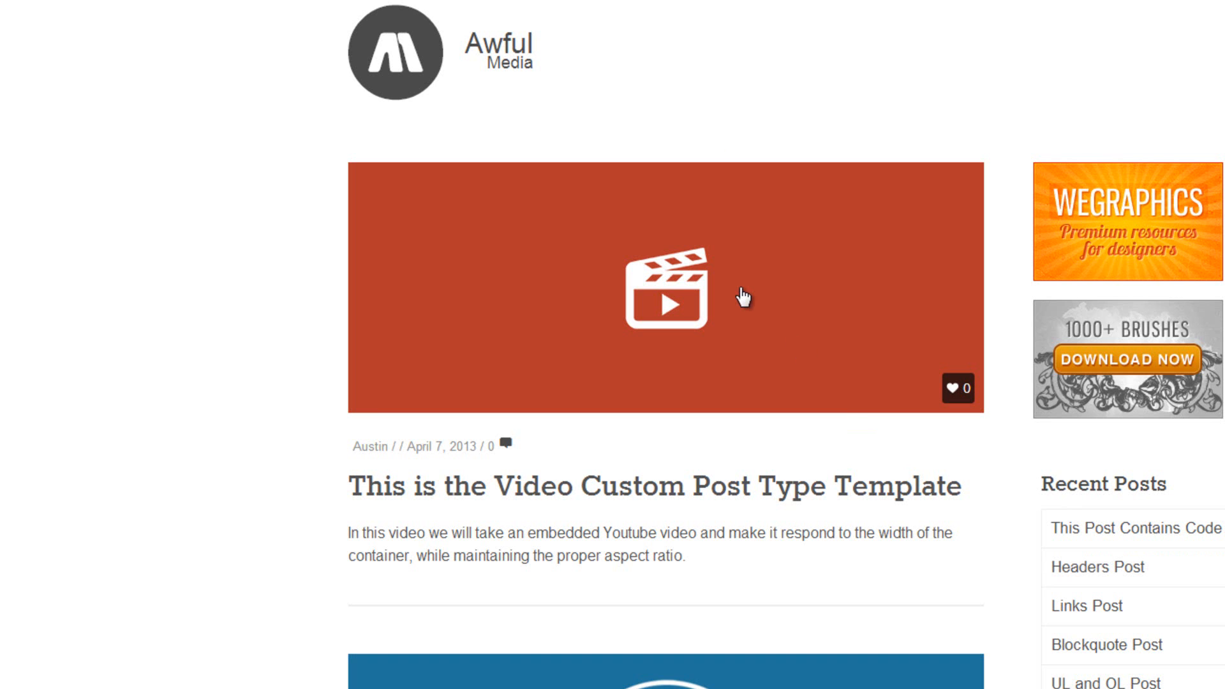
pyautogui.click(665, 295)
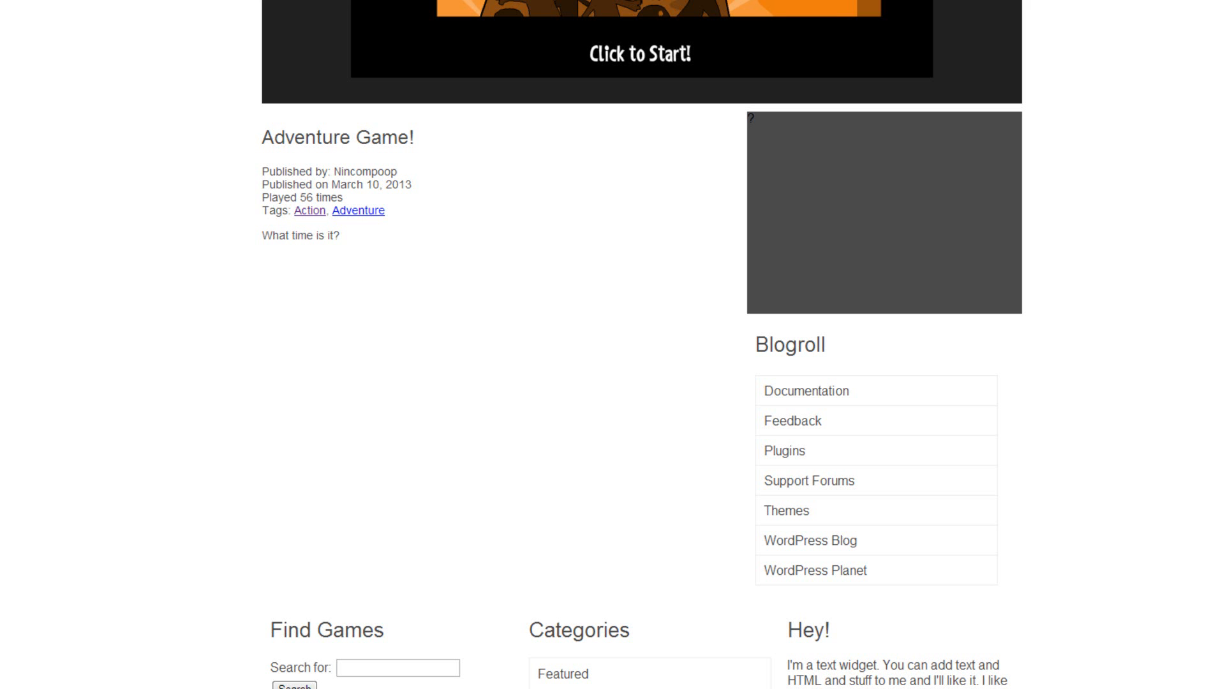
pyautogui.moveTo(236, 567)
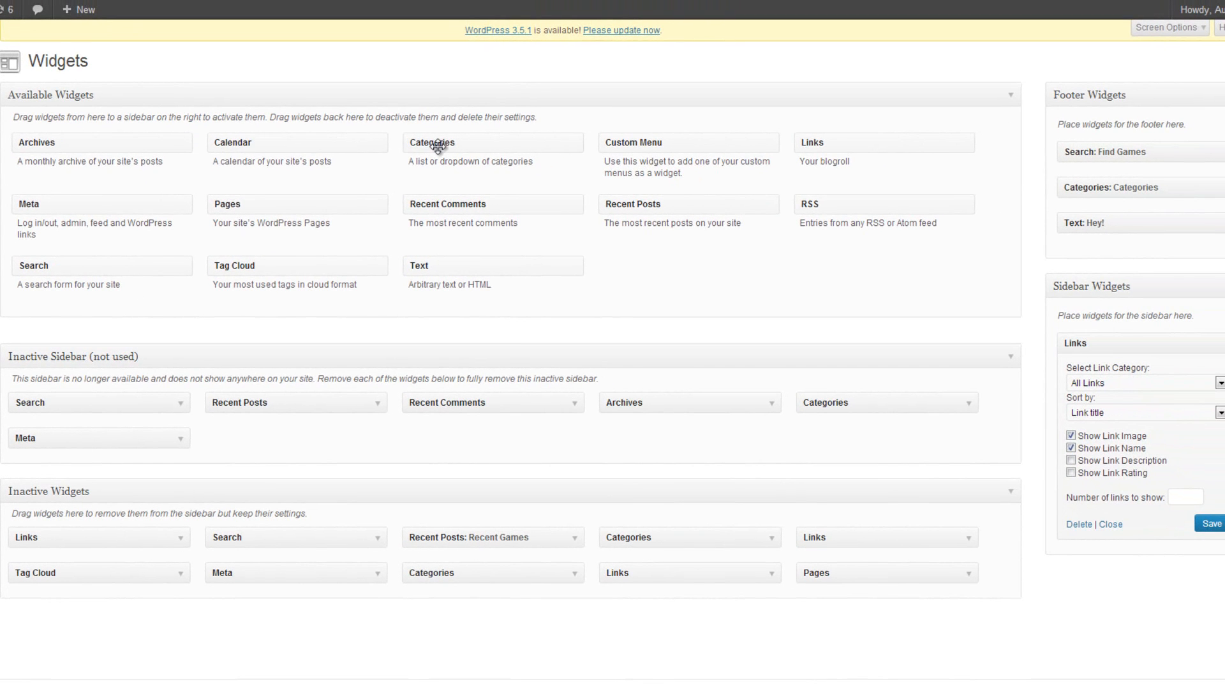
pyautogui.moveTo(853, 143)
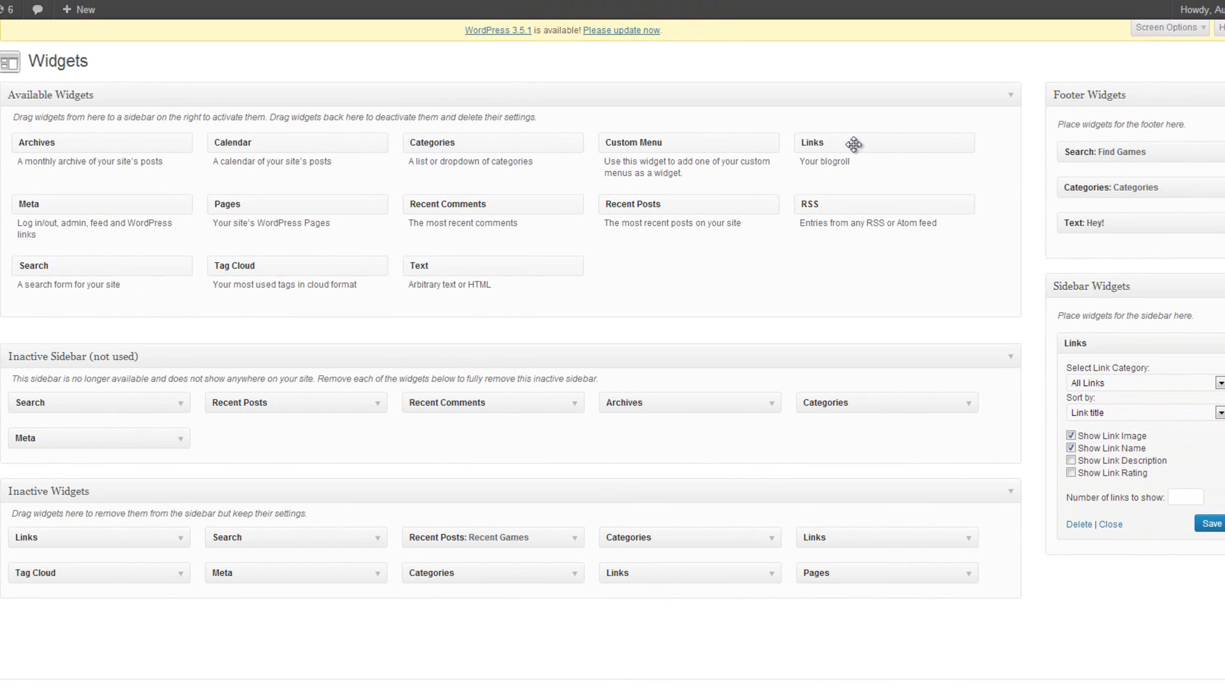
pyautogui.moveTo(532, 210)
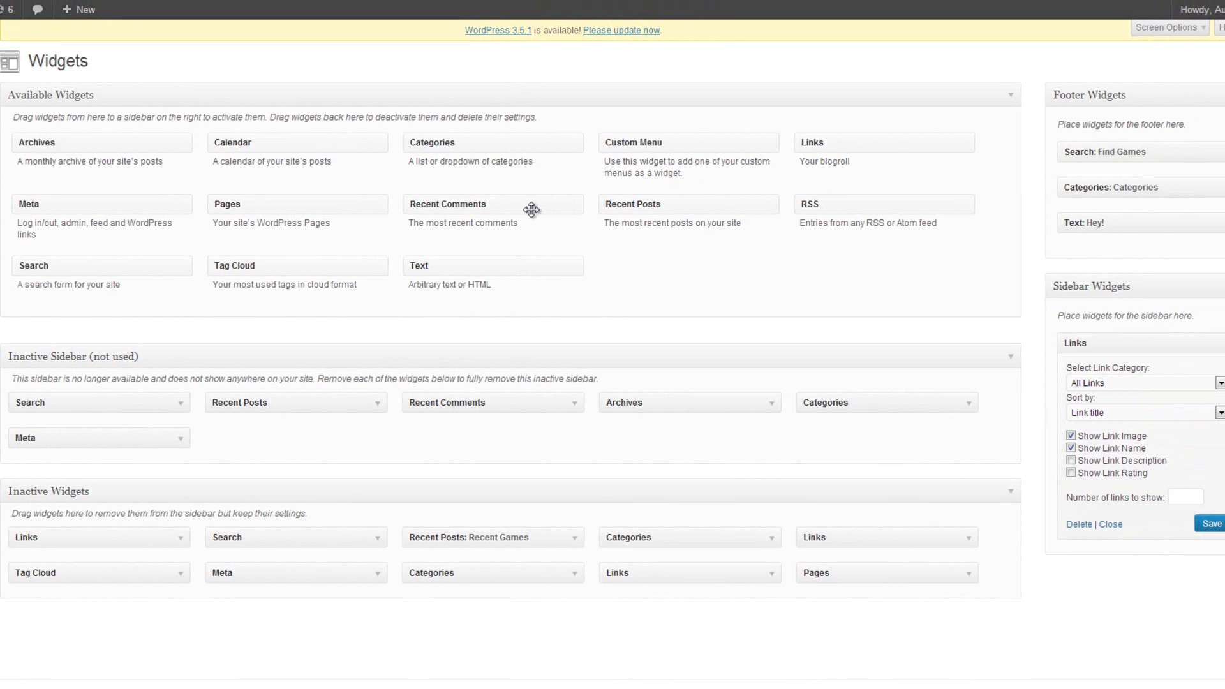
pyautogui.moveTo(262, 207)
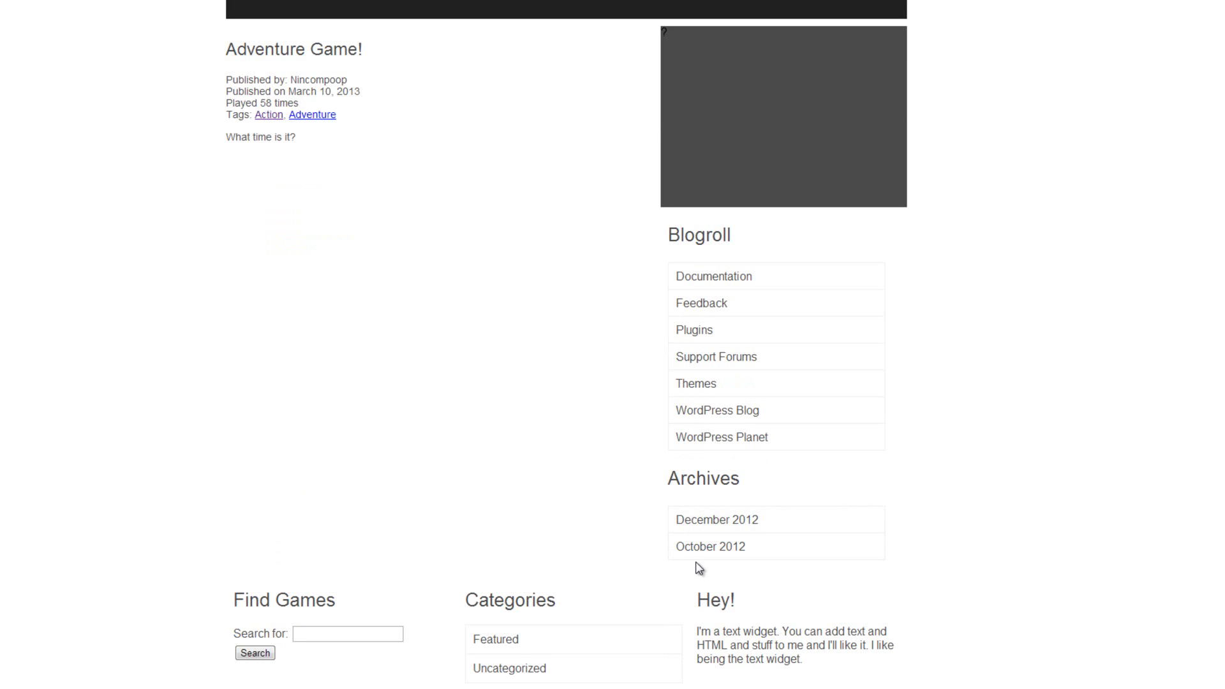
pyautogui.moveTo(486, 377)
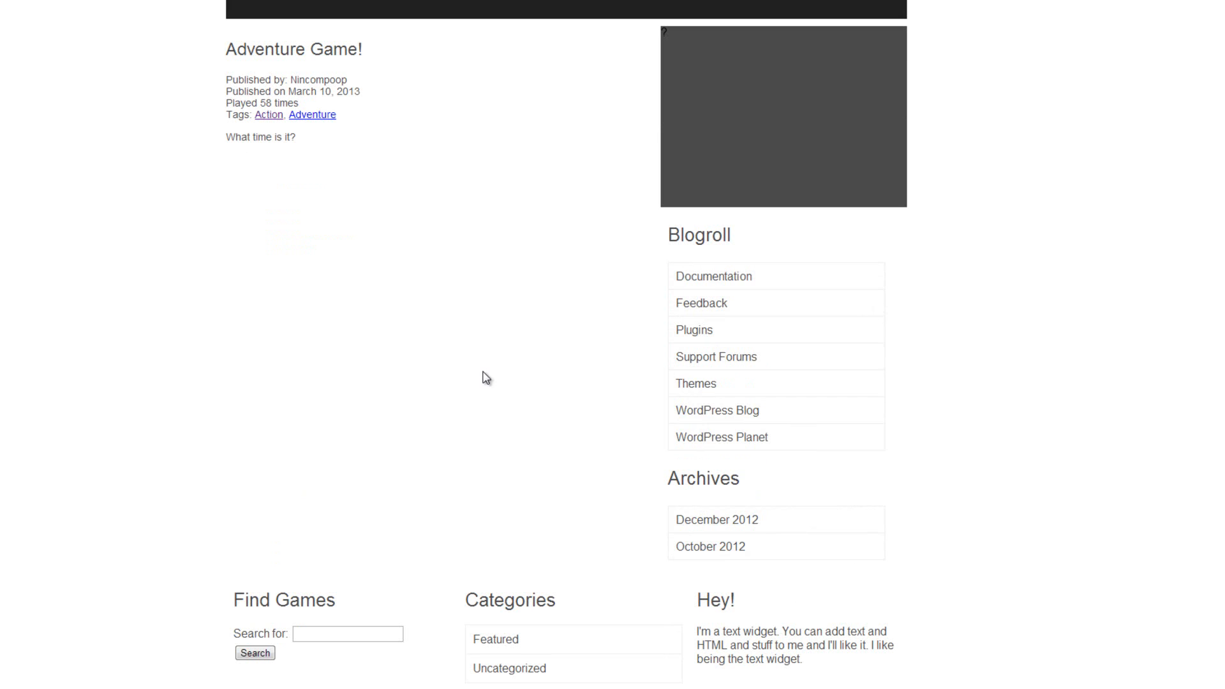
pyautogui.moveTo(499, 368)
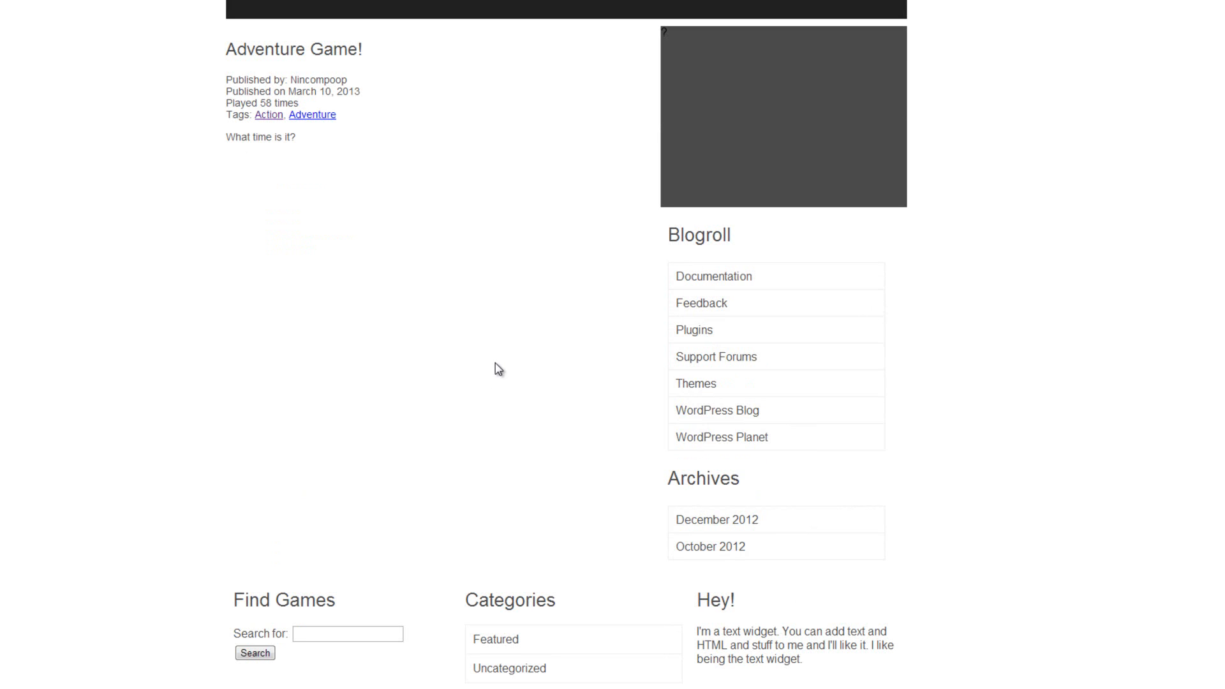
pyautogui.moveTo(713, 276)
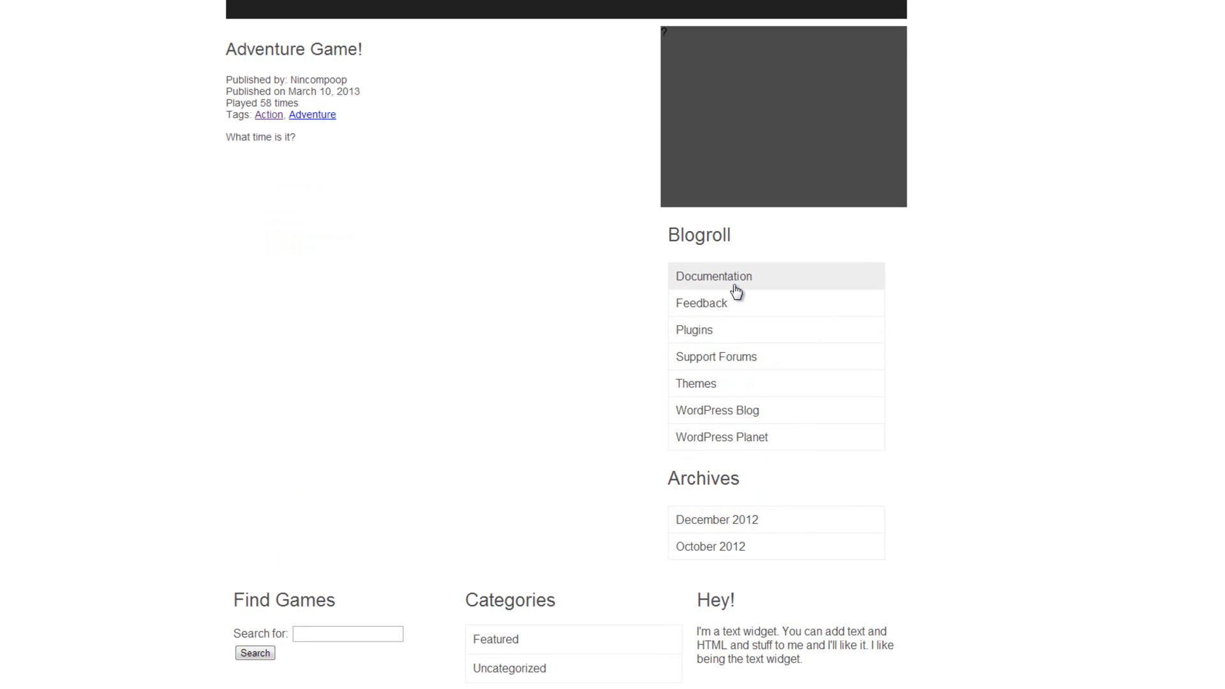
pyautogui.moveTo(207, 378)
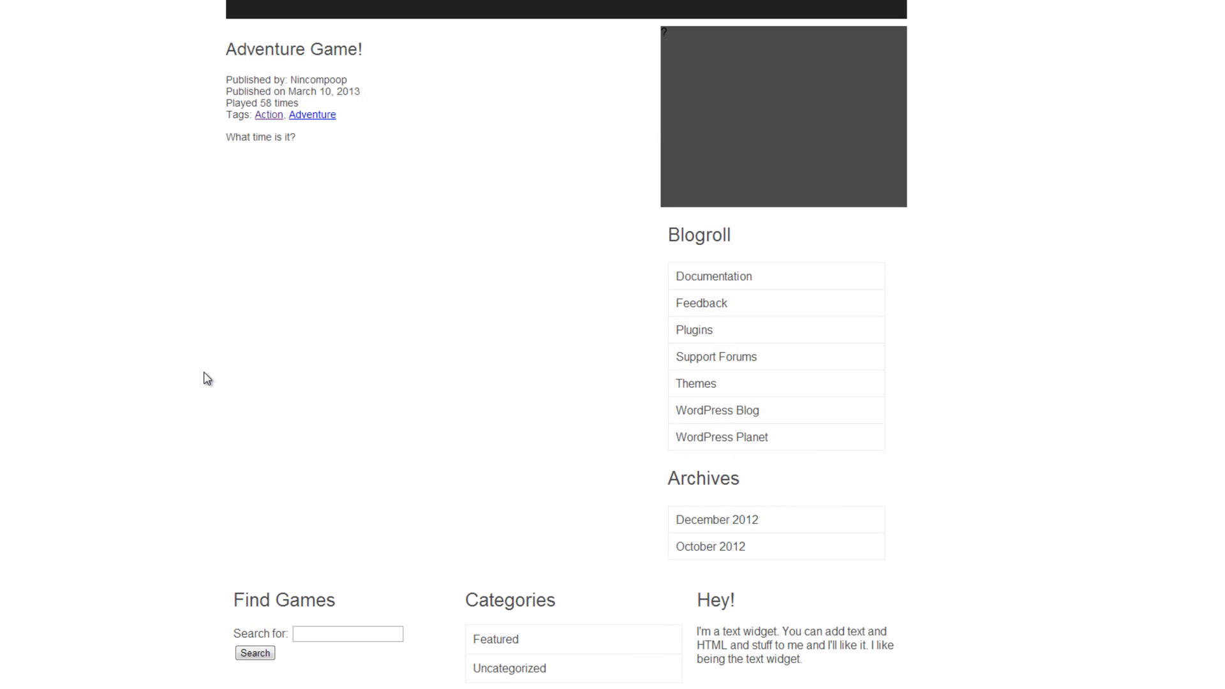